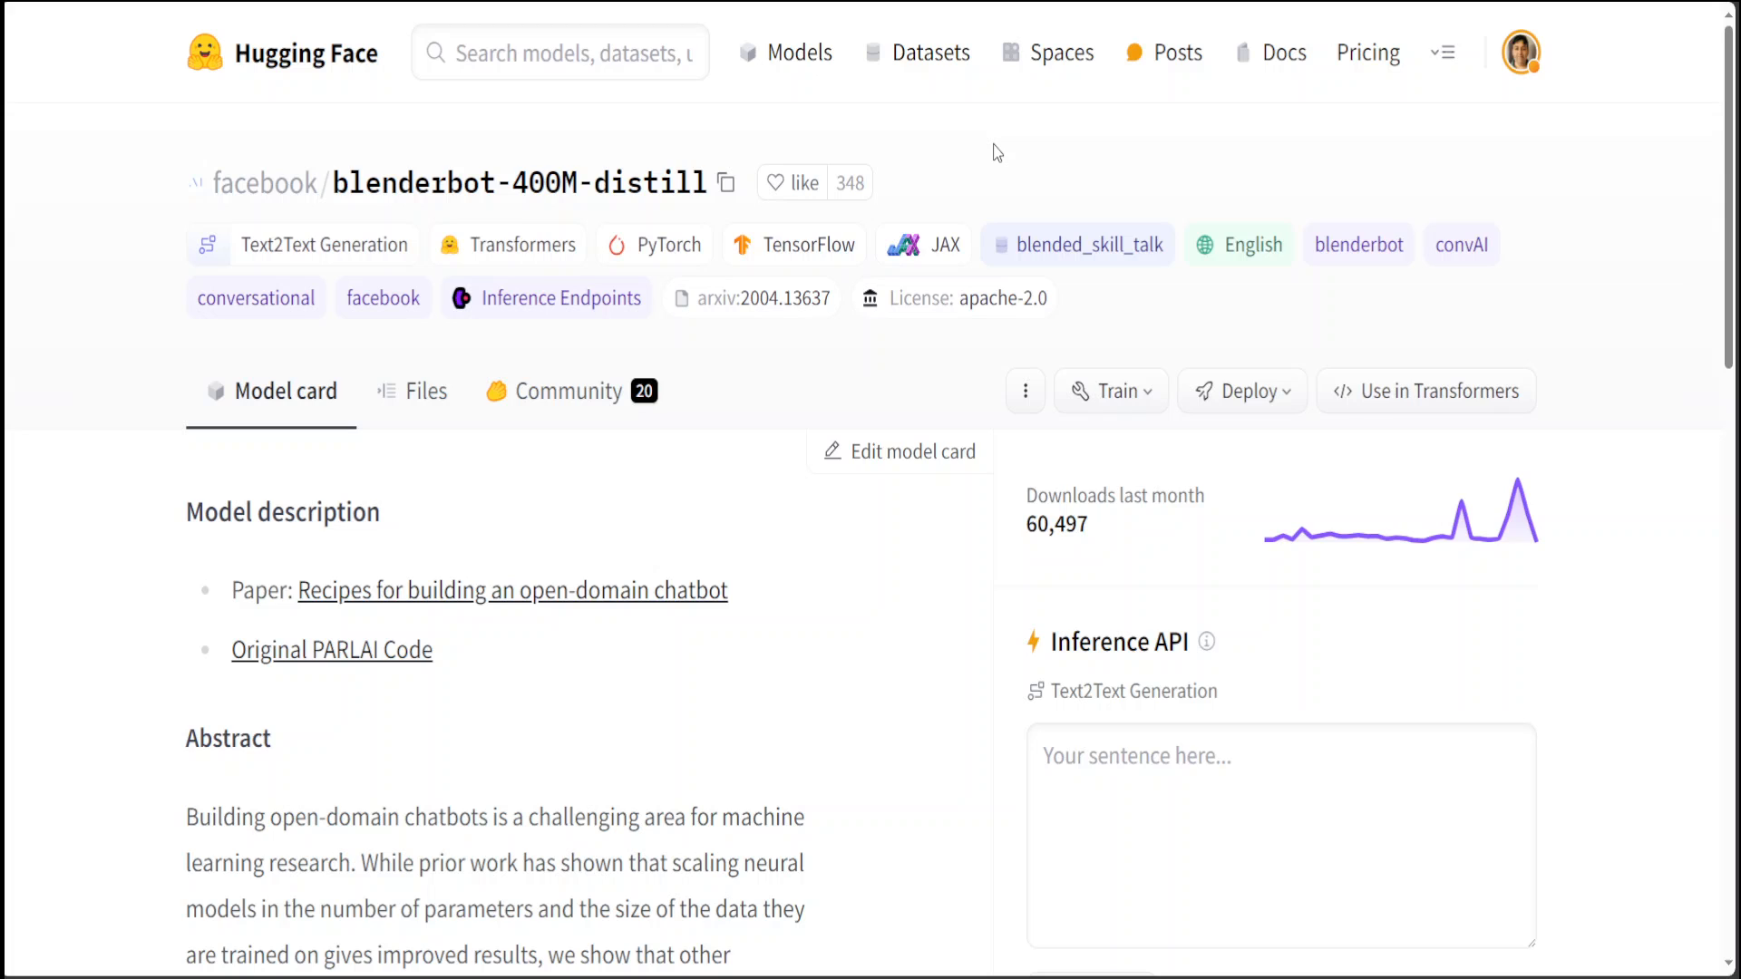
pyautogui.moveTo(872, 763)
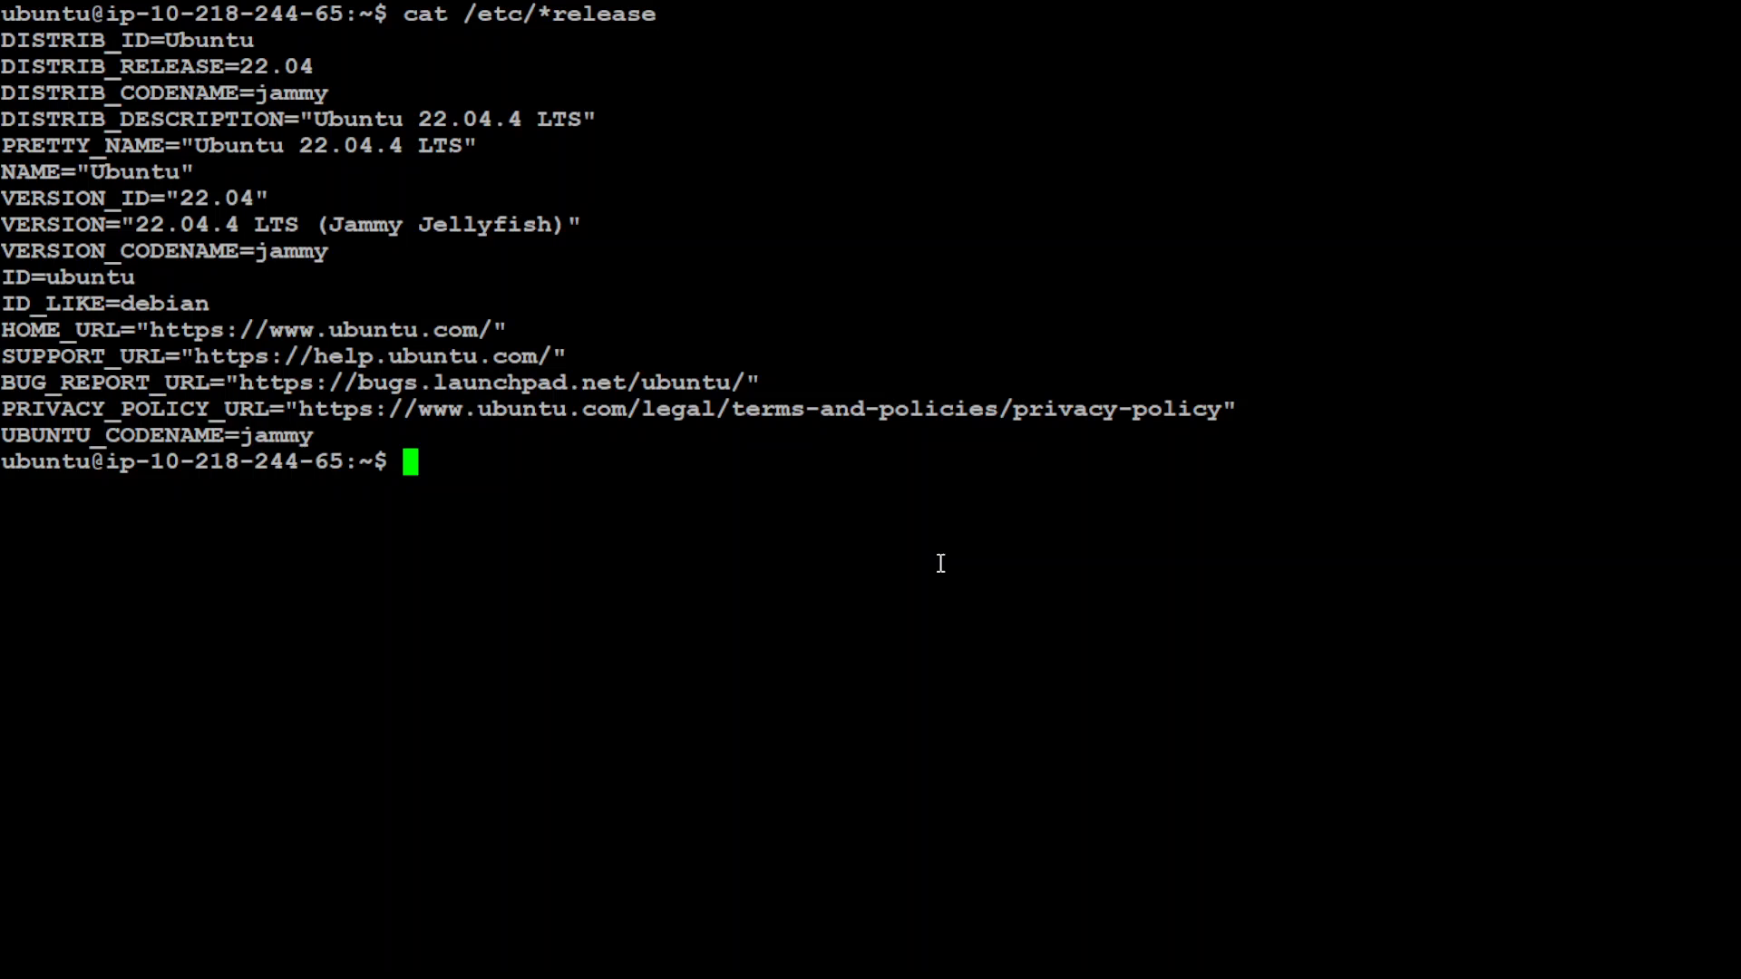
pyautogui.moveTo(939, 554)
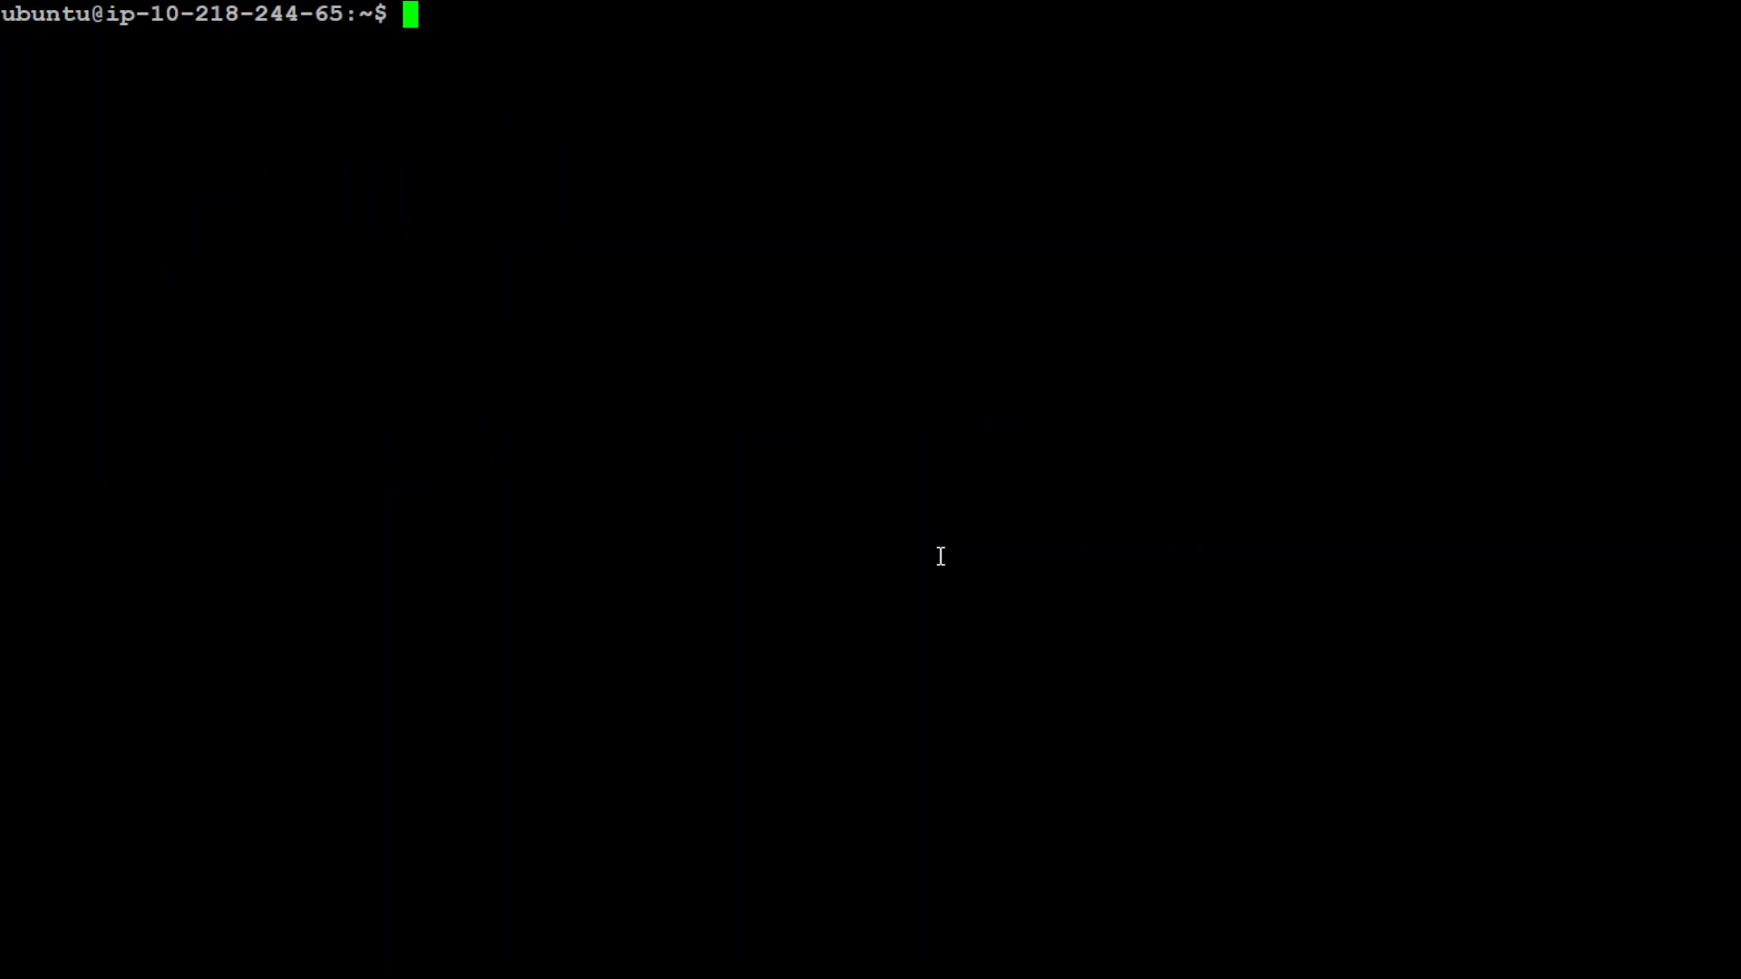
# Run pip install transformers --upgrade, which reports all requirements already satisfied
pyautogui.write('pip in')
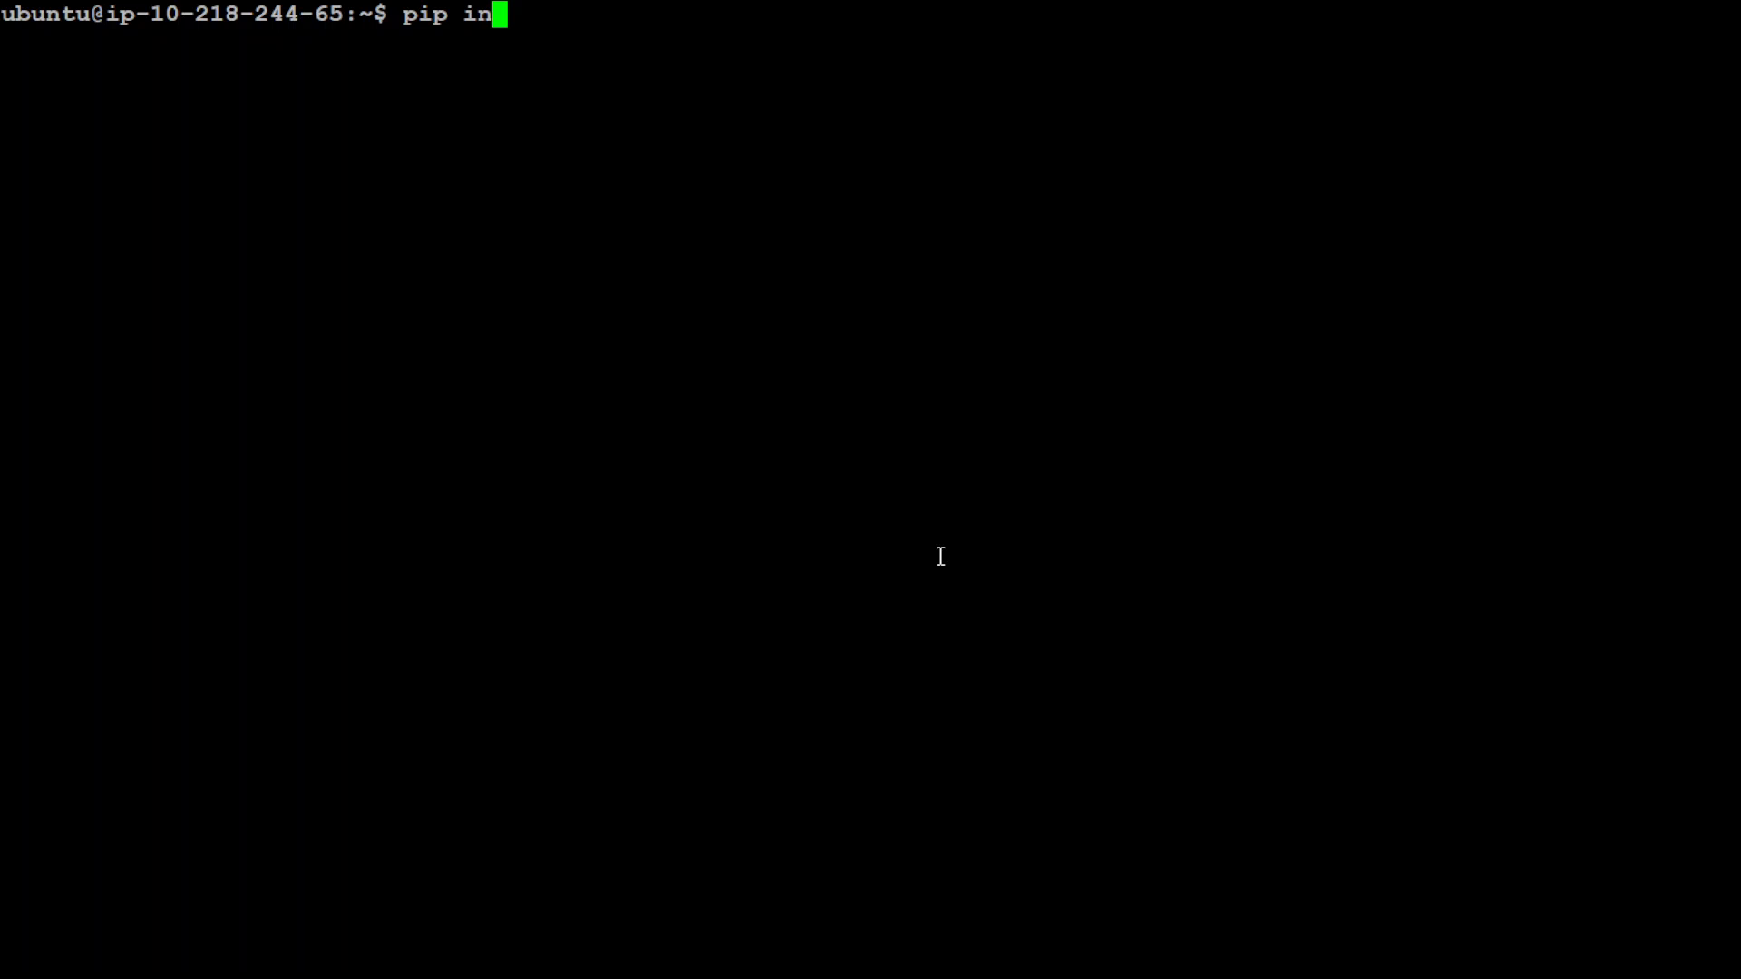
pyautogui.write('stall transfo')
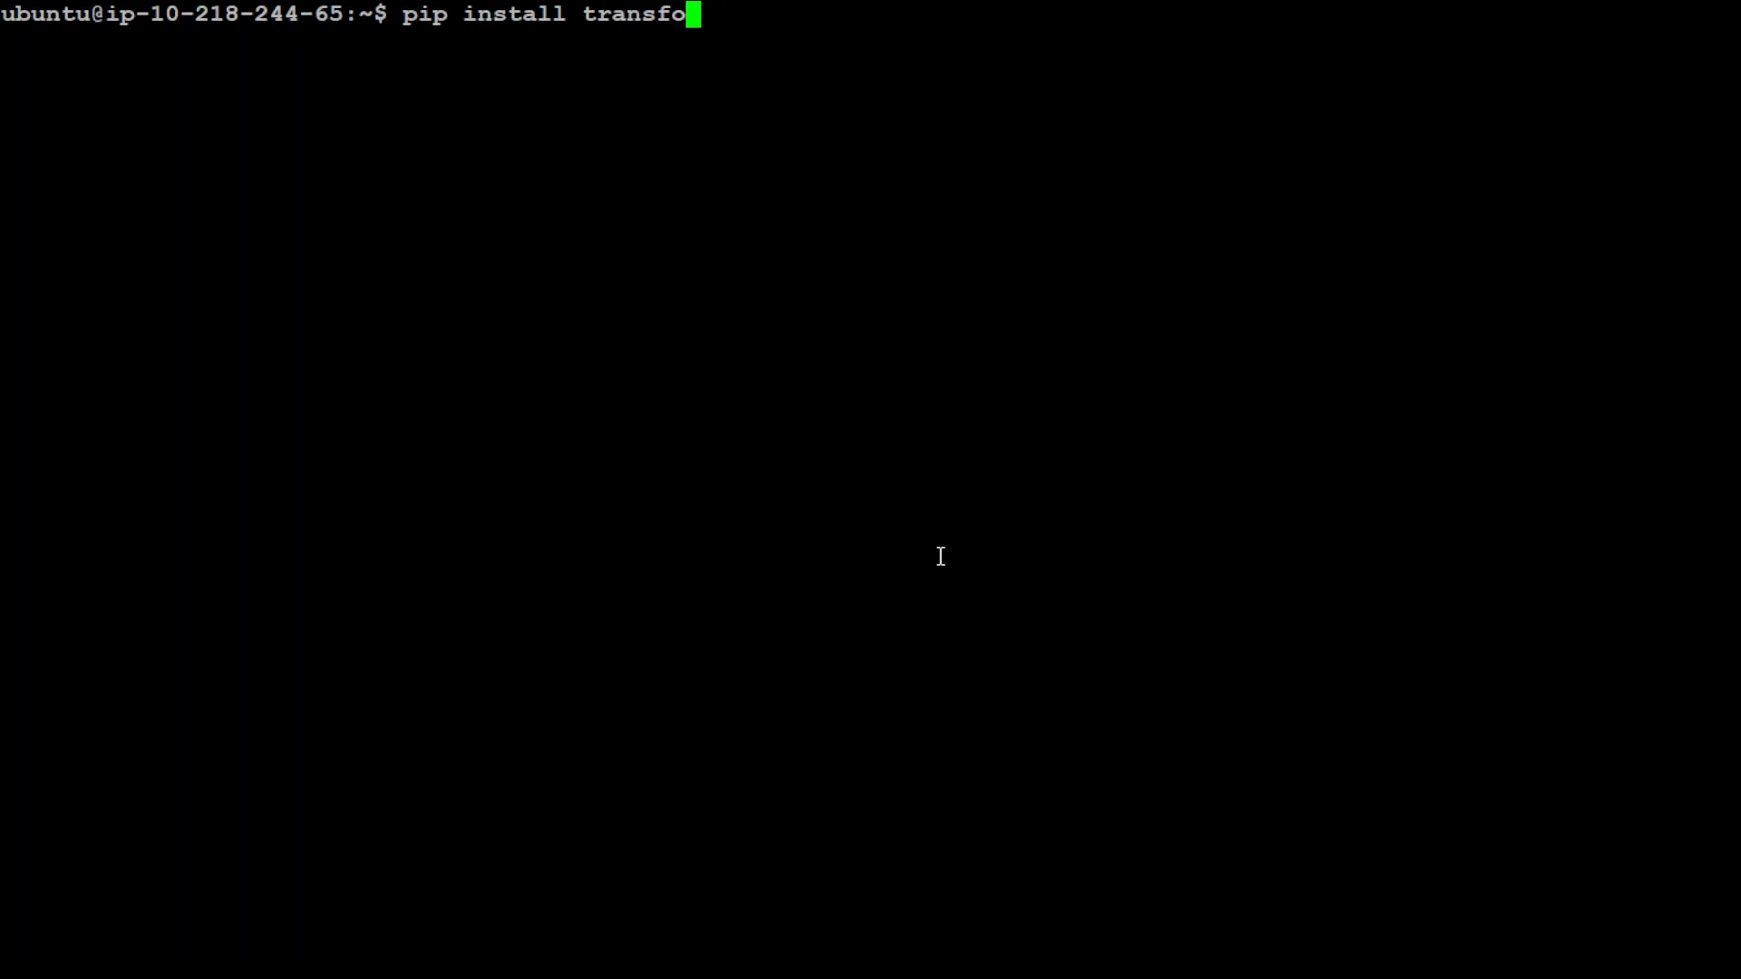
pyautogui.write('rmers --upgrade')
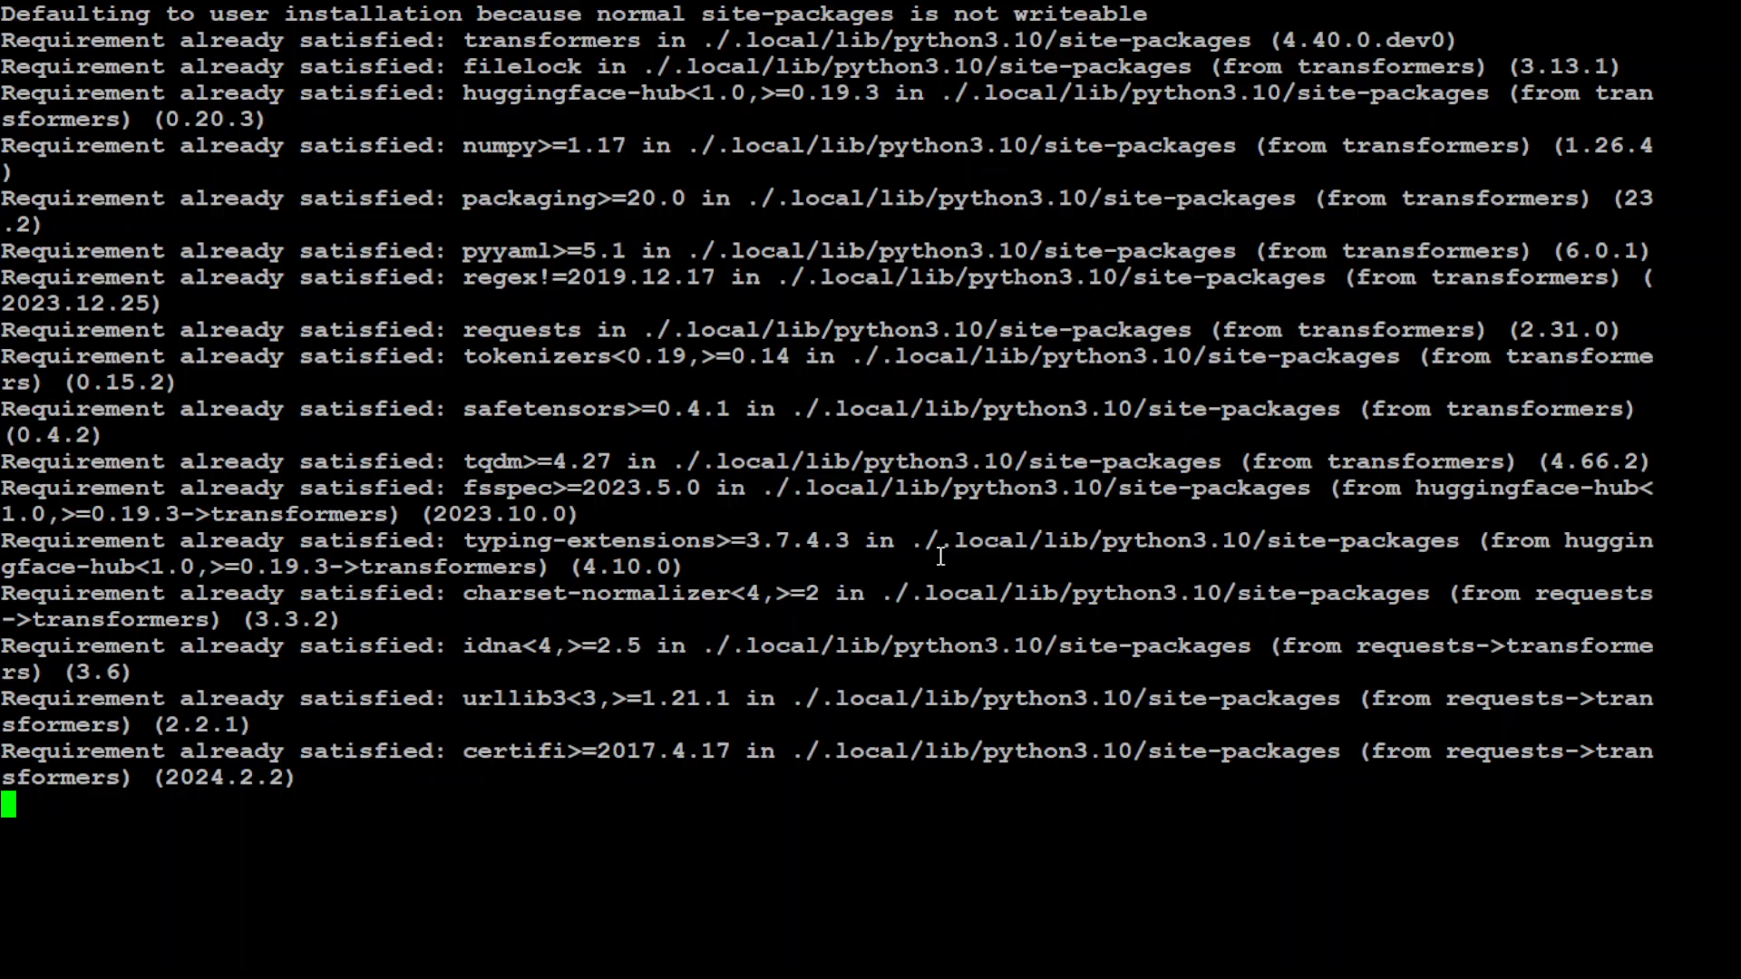
pyautogui.write('c')
pyautogui.write('python3')
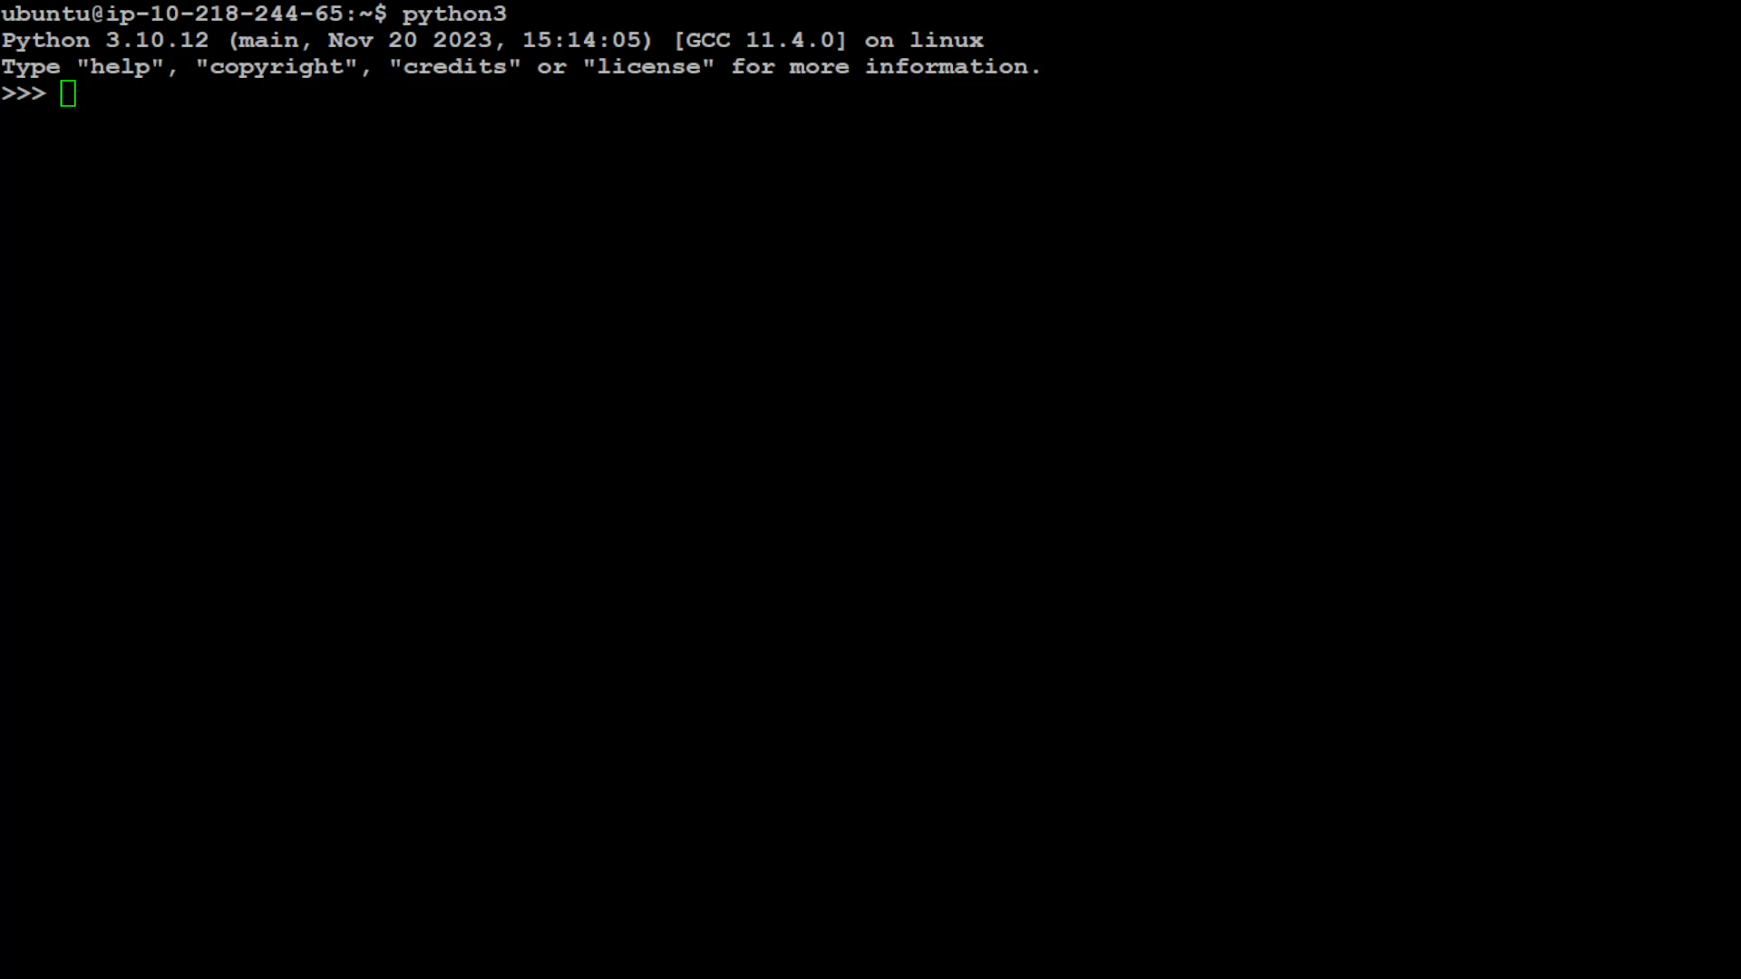
# Import pipeline and Conversation from transformers and begin chatbot = pipeline(task="conversational", model="
pyautogui.write('from transformers import pipeline')
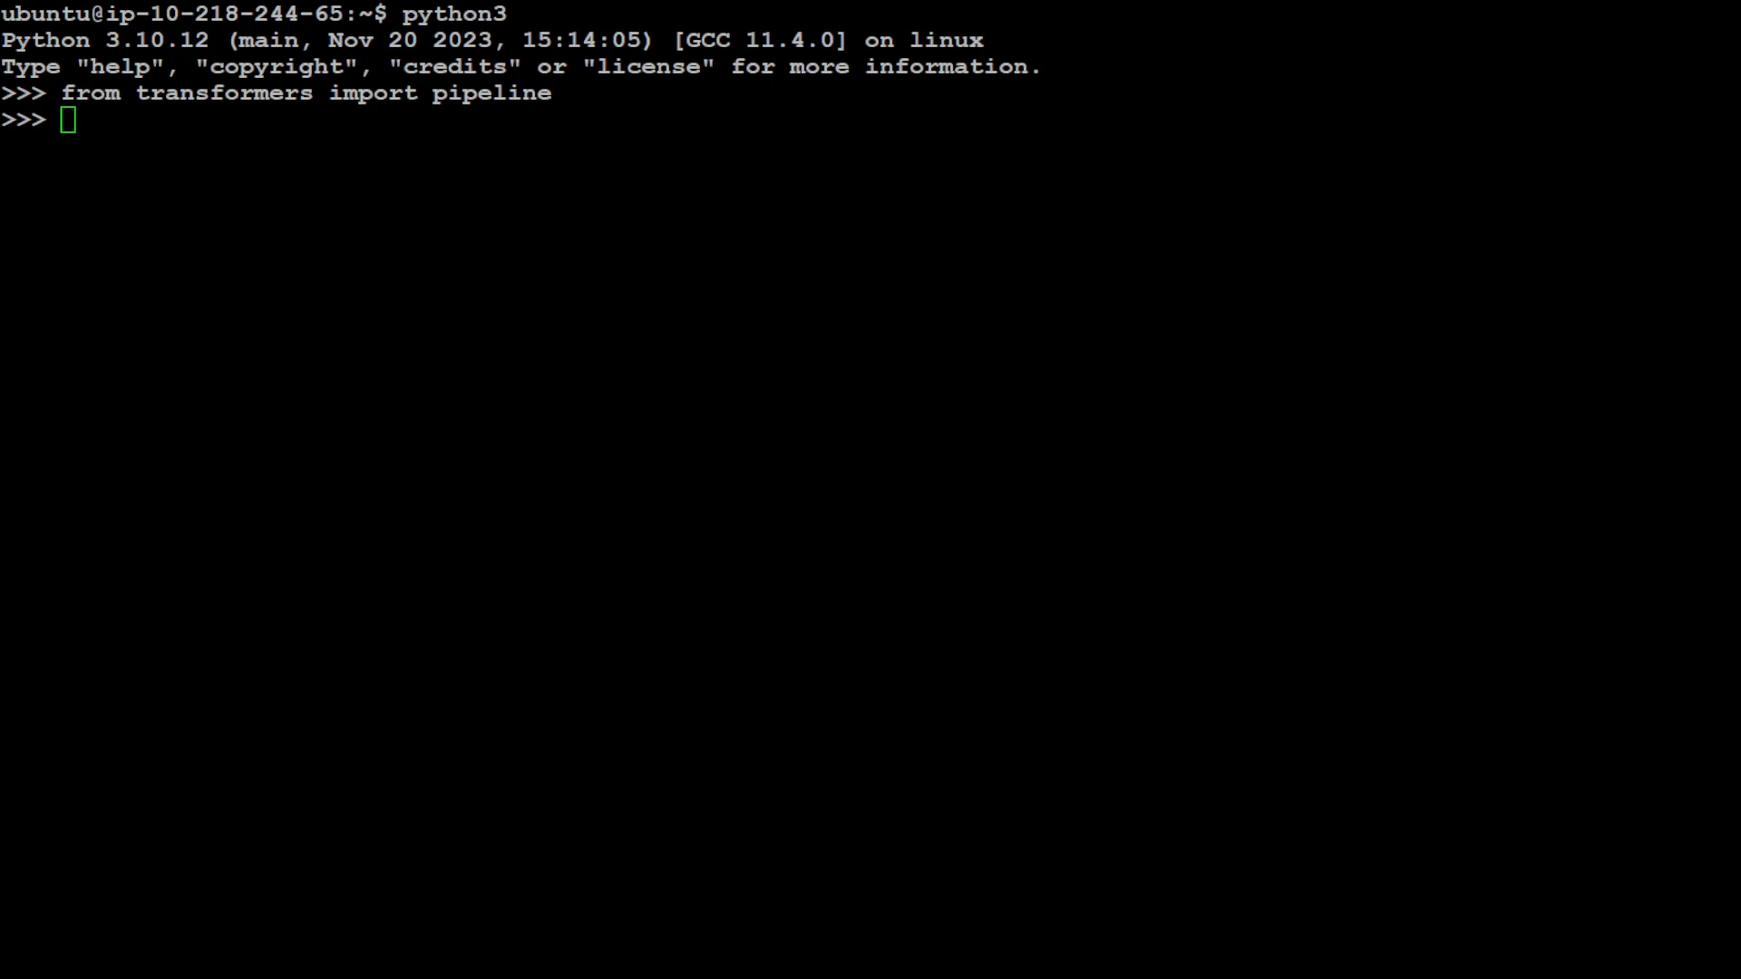
pyautogui.write('from transformers import Conversation')
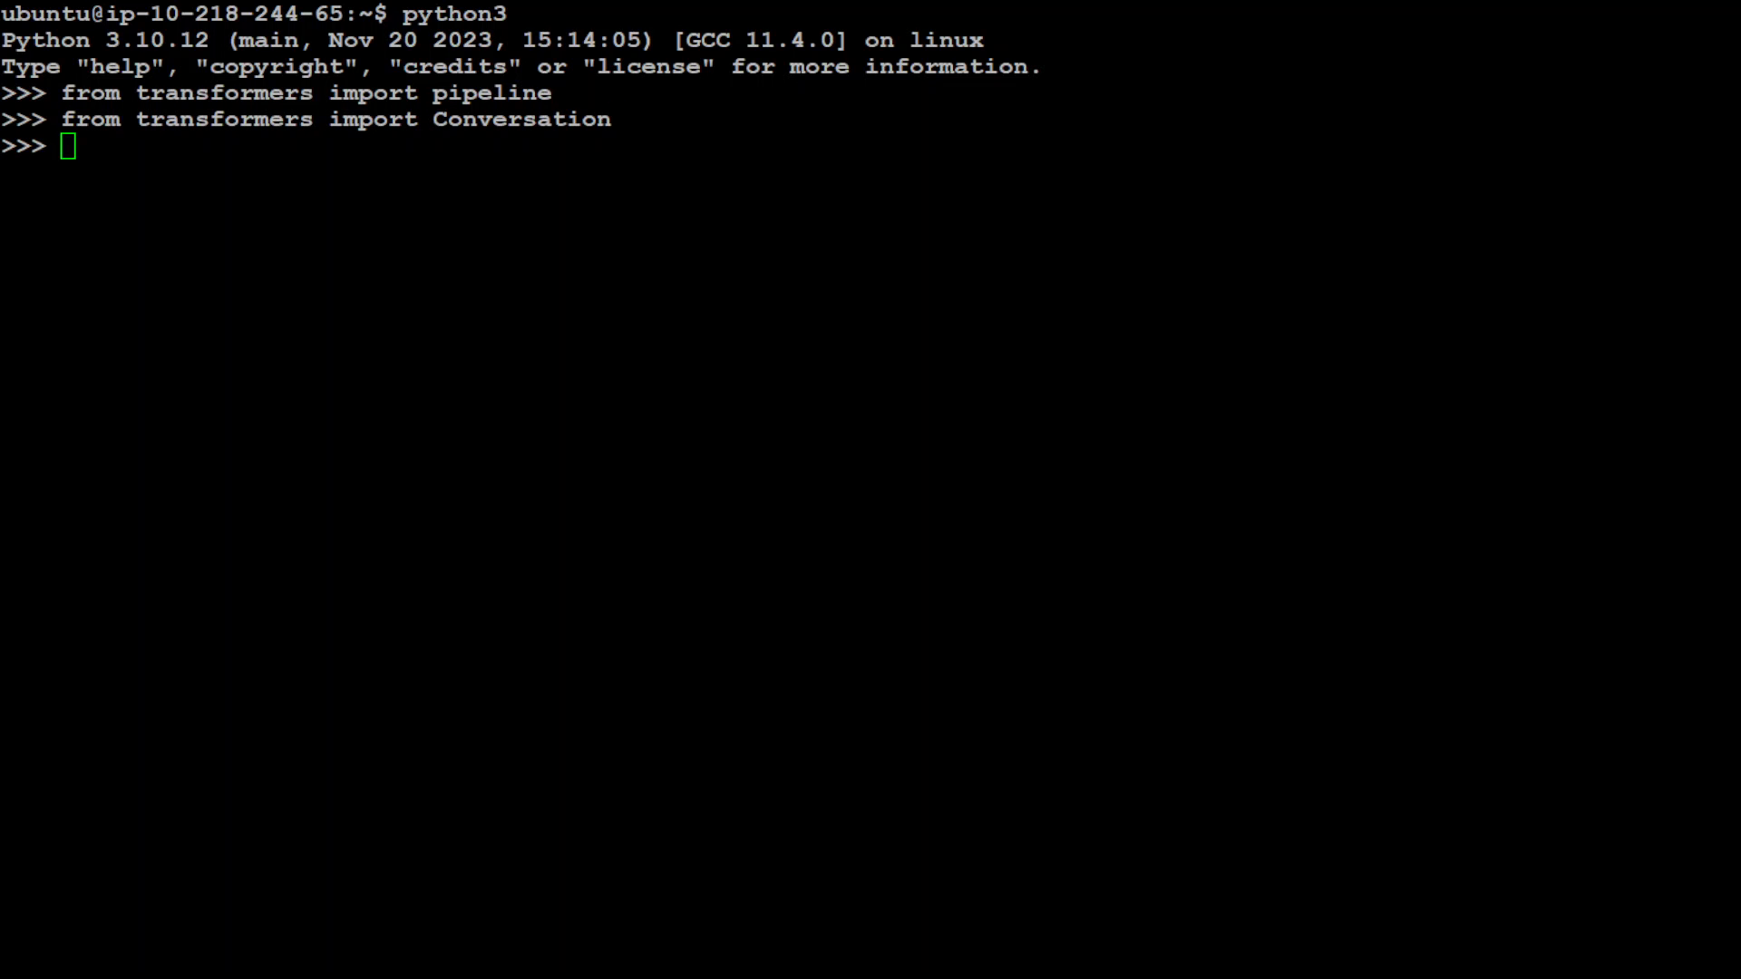
pyautogui.write('chatbot = pipeline(task="conversational", model="')
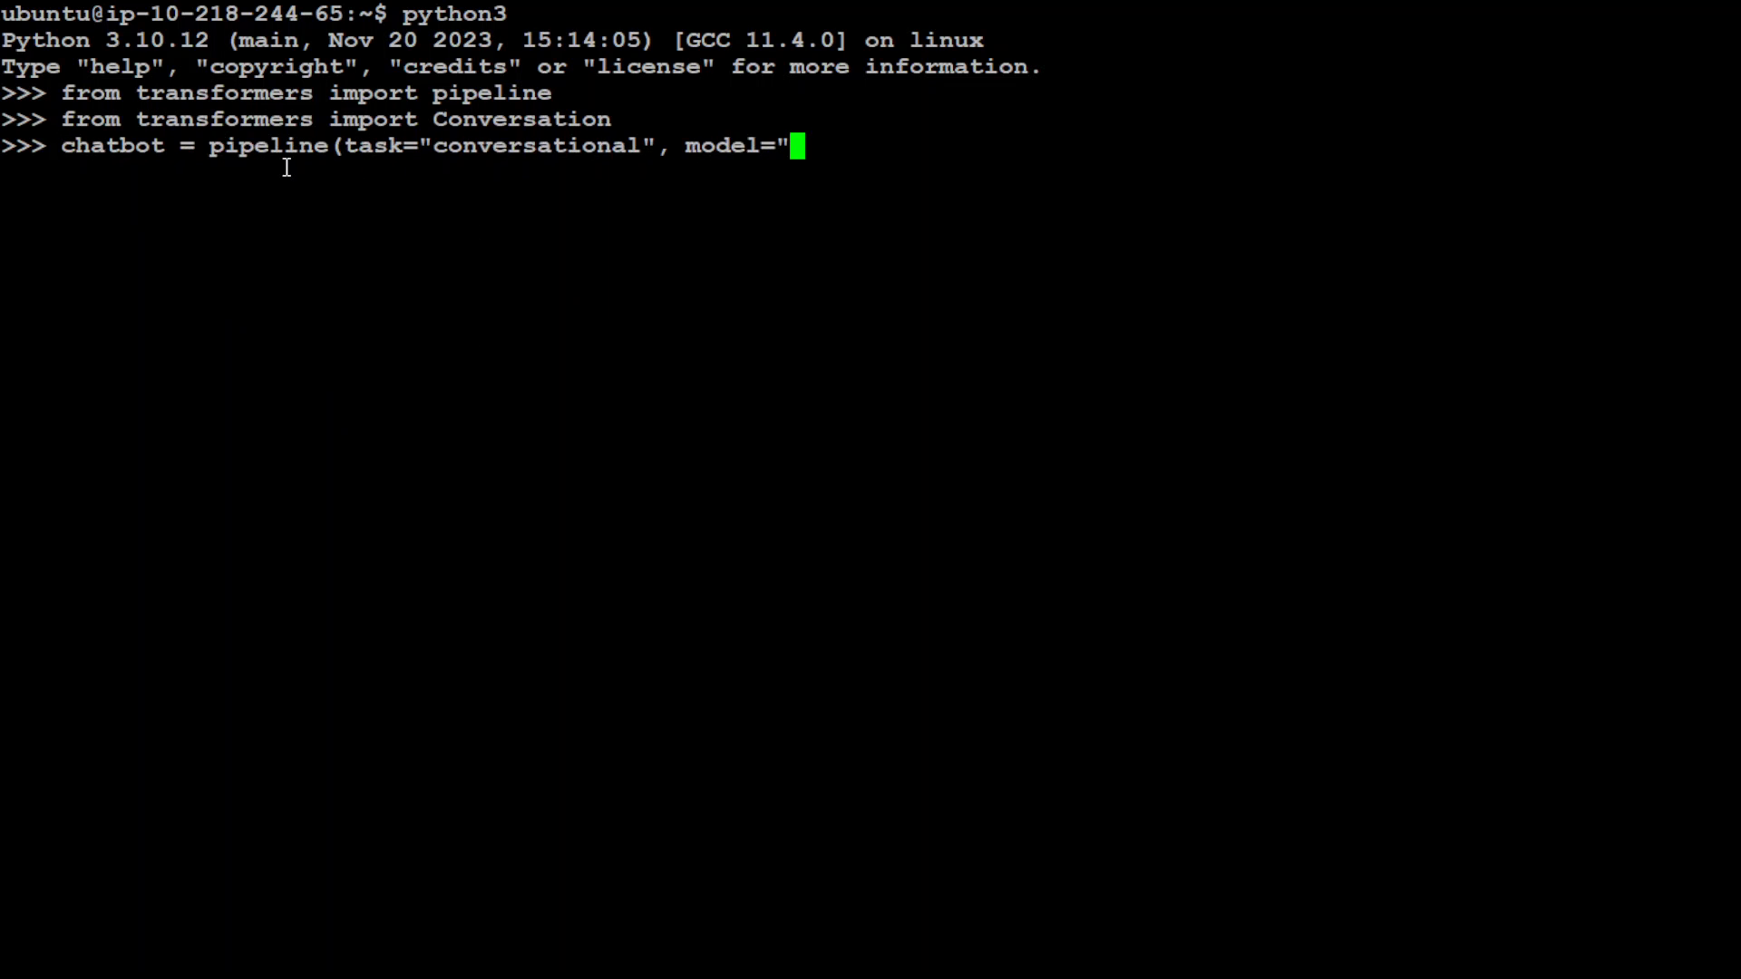
pyautogui.moveTo(573, 174)
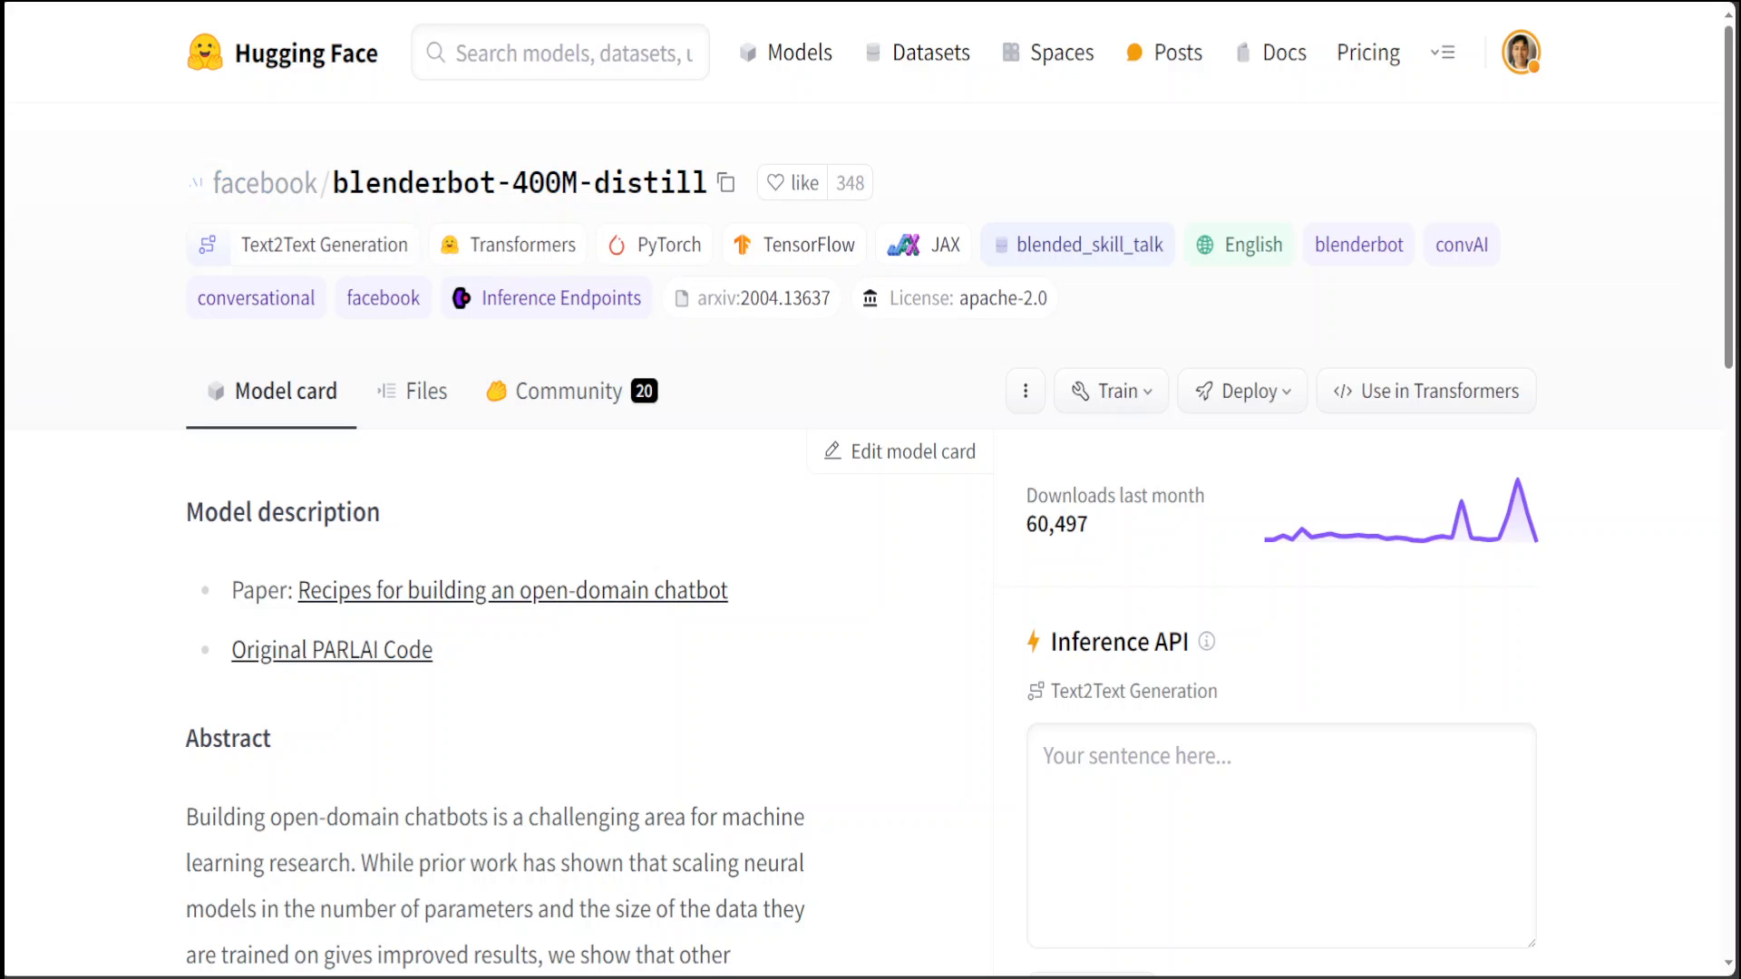
# Copy the model name facebook/blenderbot-400M-distill from the Hugging Face page
pyautogui.click(725, 183)
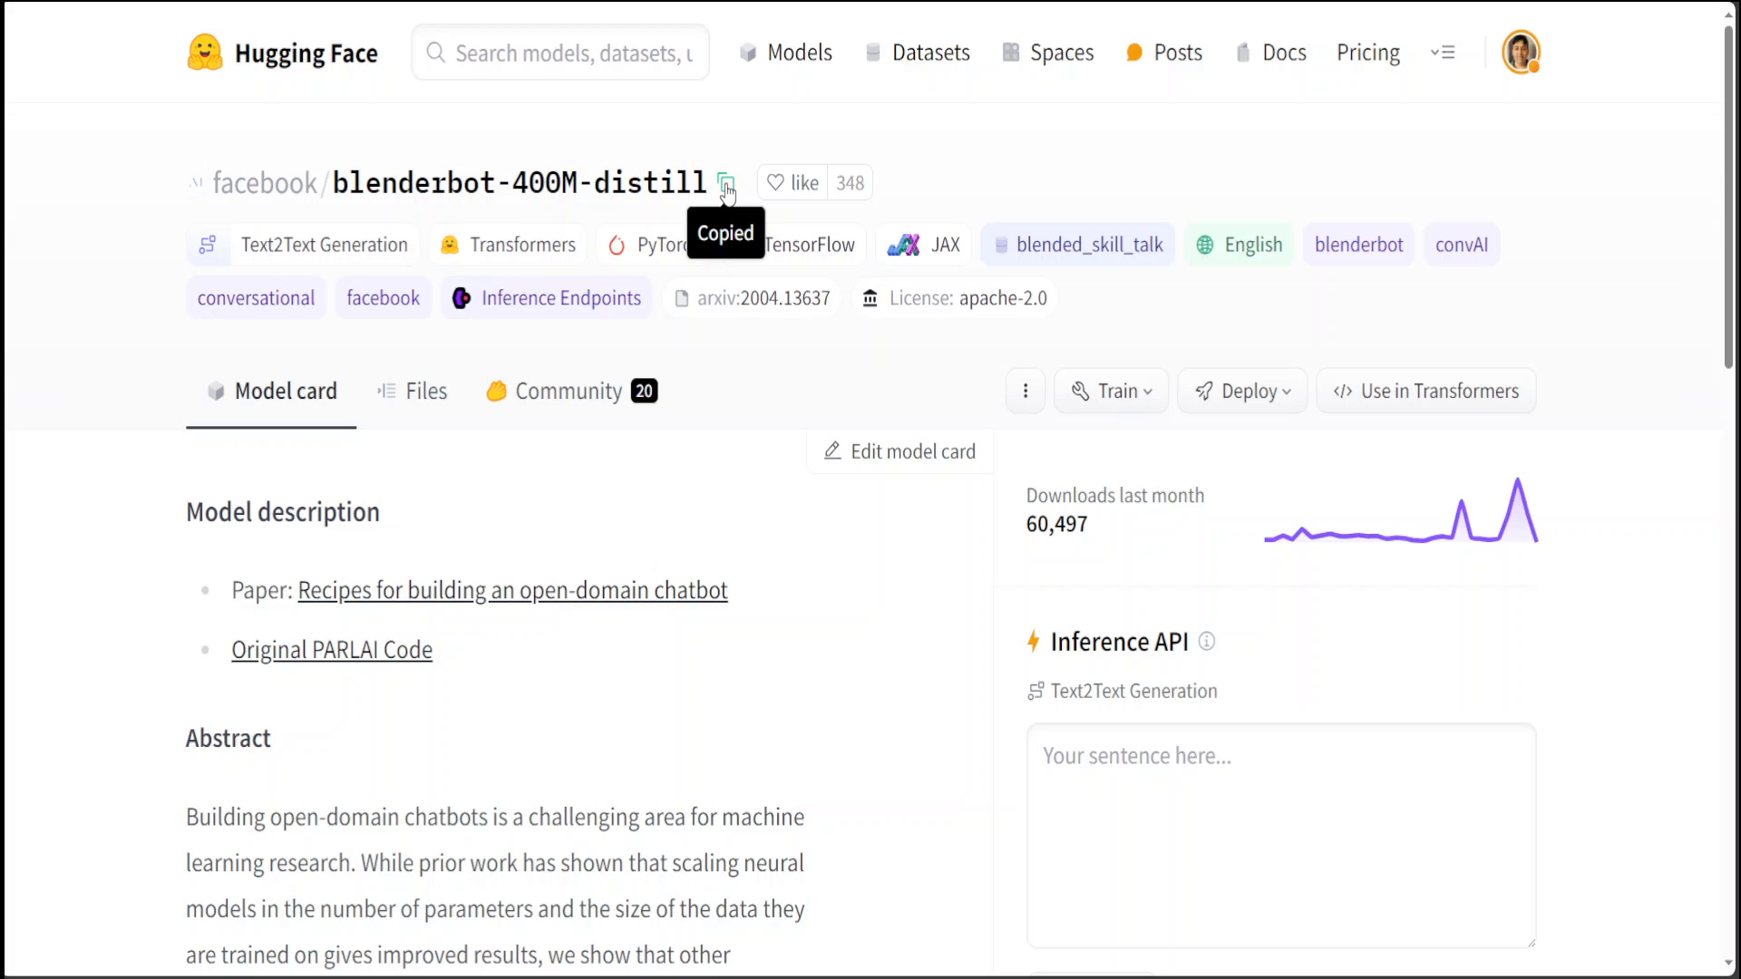
pyautogui.click(725, 181)
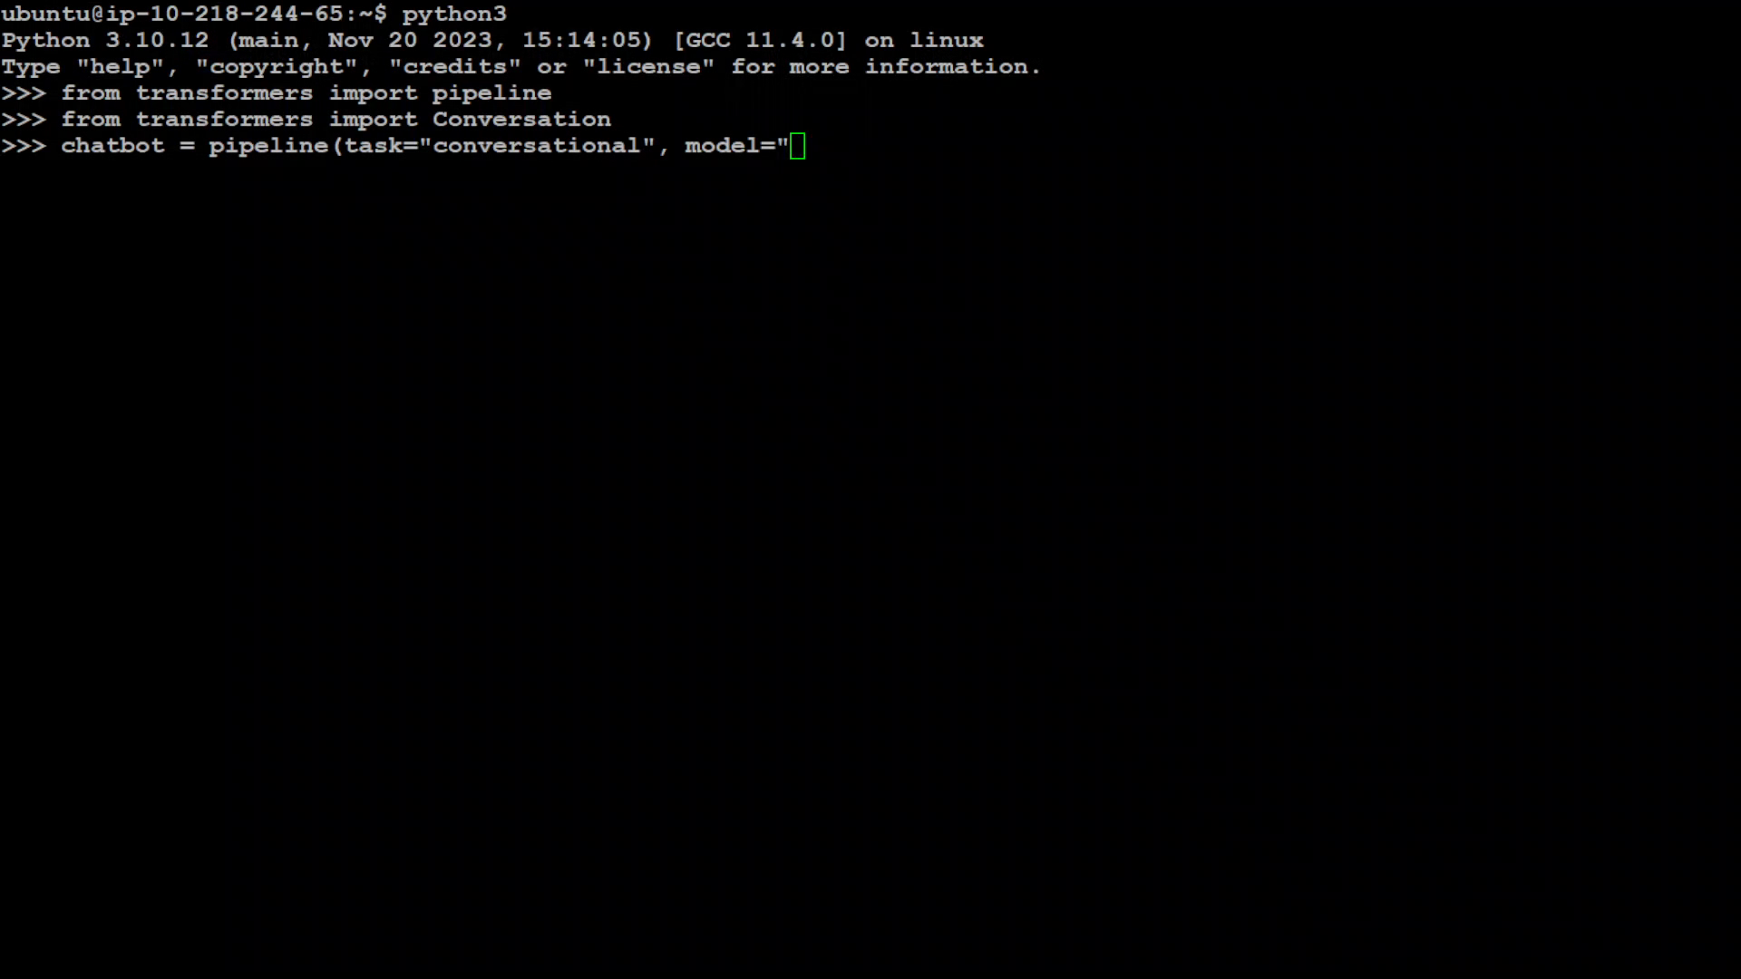
# Finish the pipeline line with model="facebook/blenderbot-400M-distill" and run it, downloading the model files
pyautogui.write('facebook/blenderbot-400M-distill')
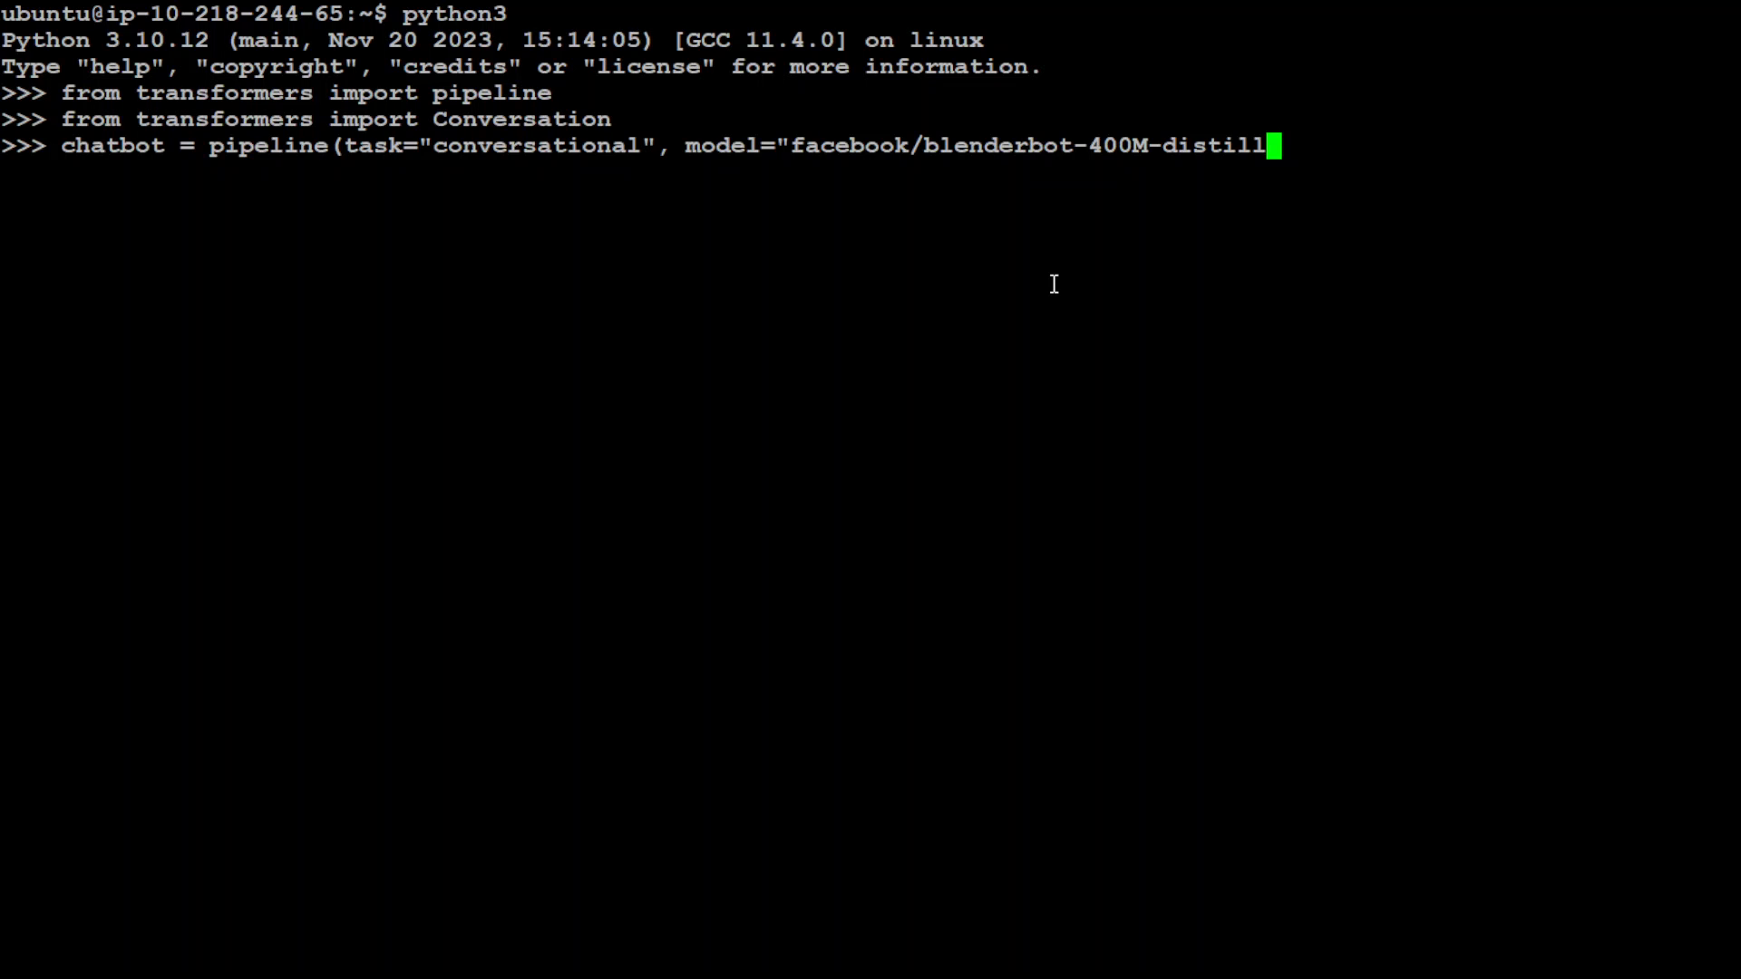
pyautogui.write(')')
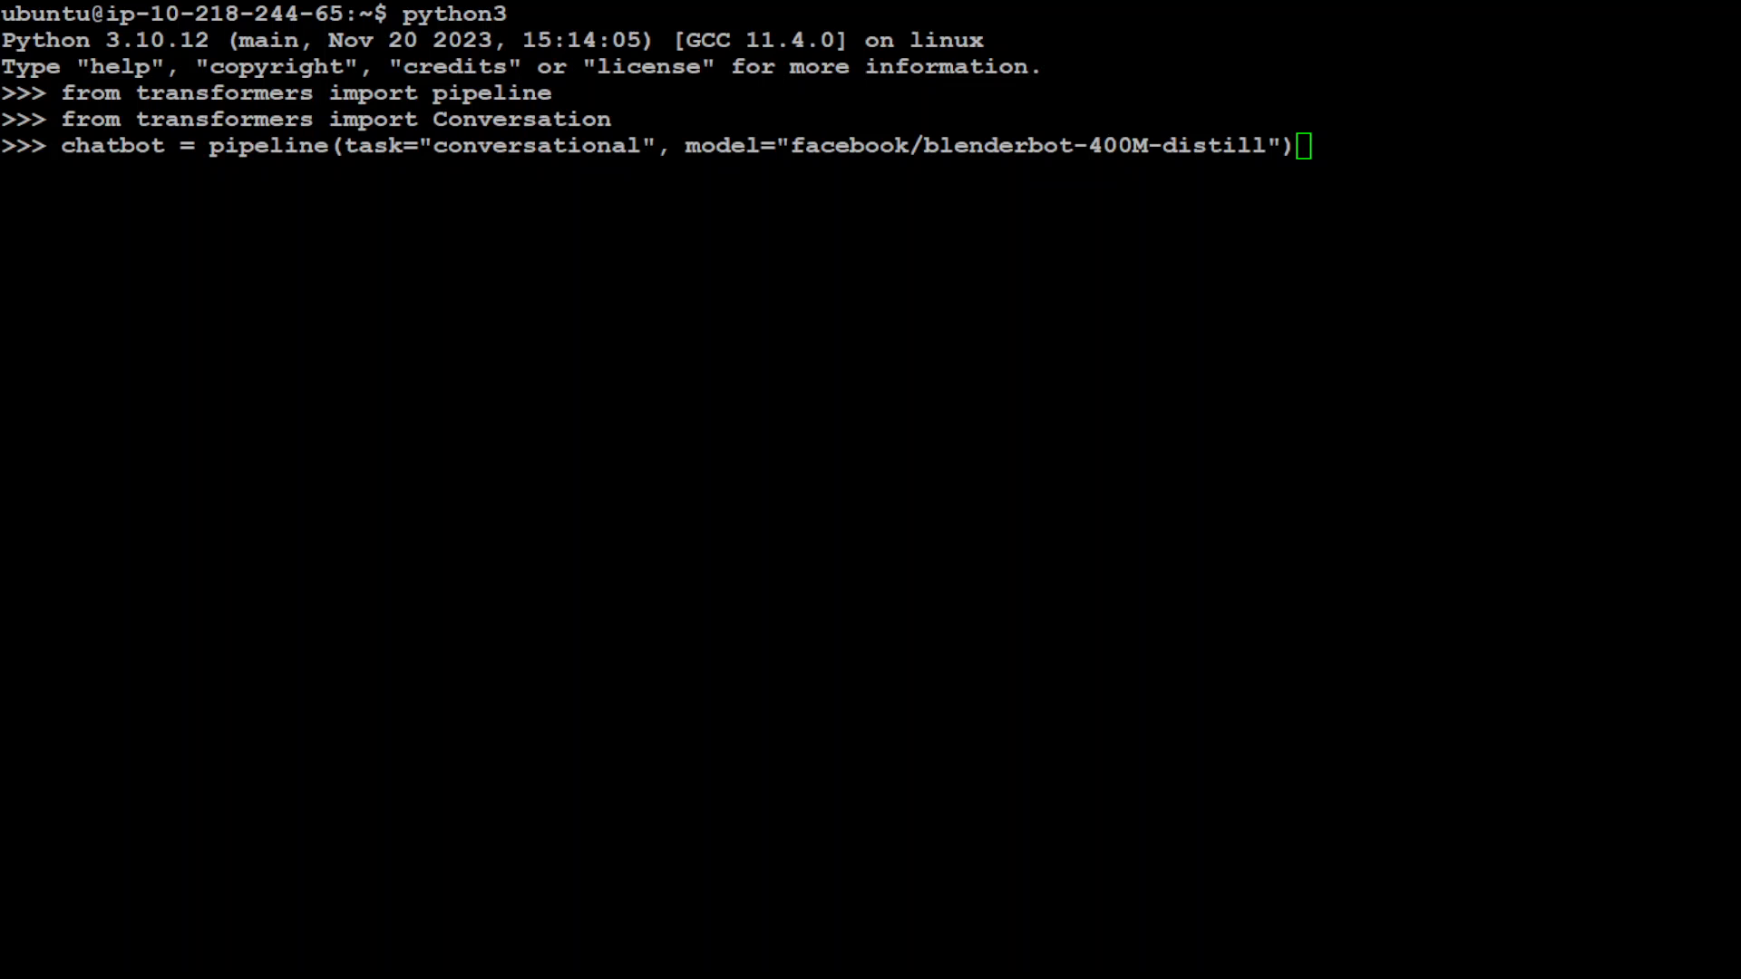
pyautogui.press('Return')
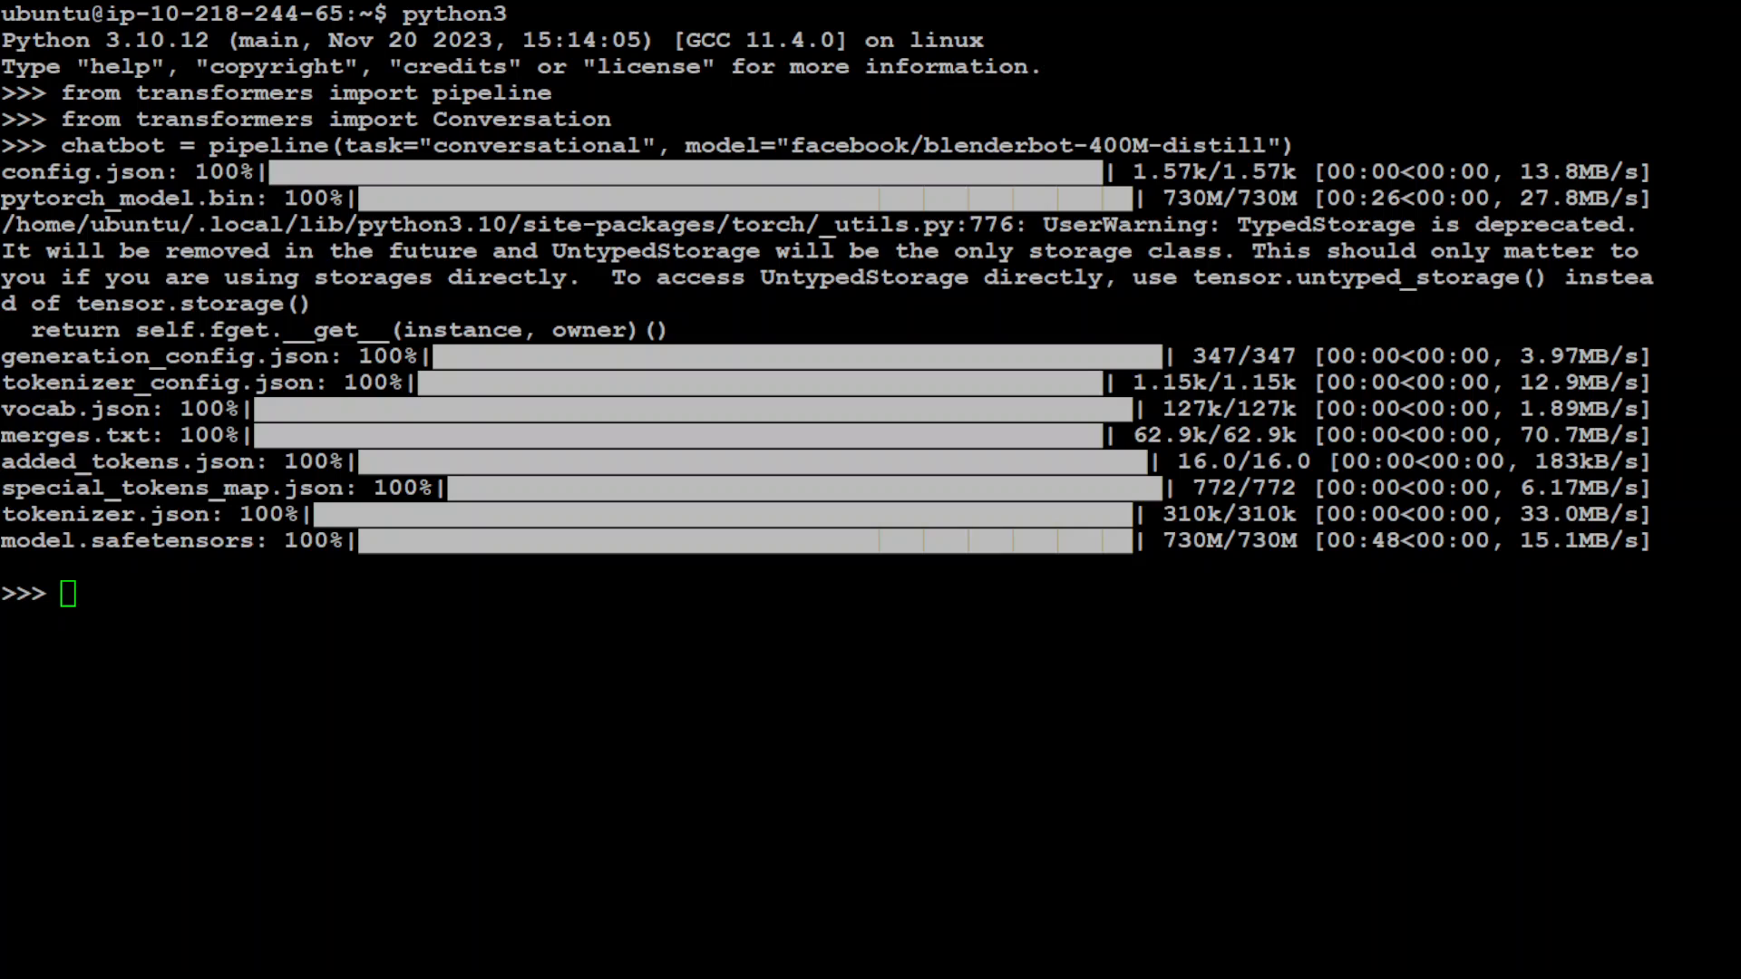
# Create a Conversation from "What should I cook today for dinner?" and pass it to the chatbot
pyautogui.write('user_message = """What should I cook today for dinner?"""')
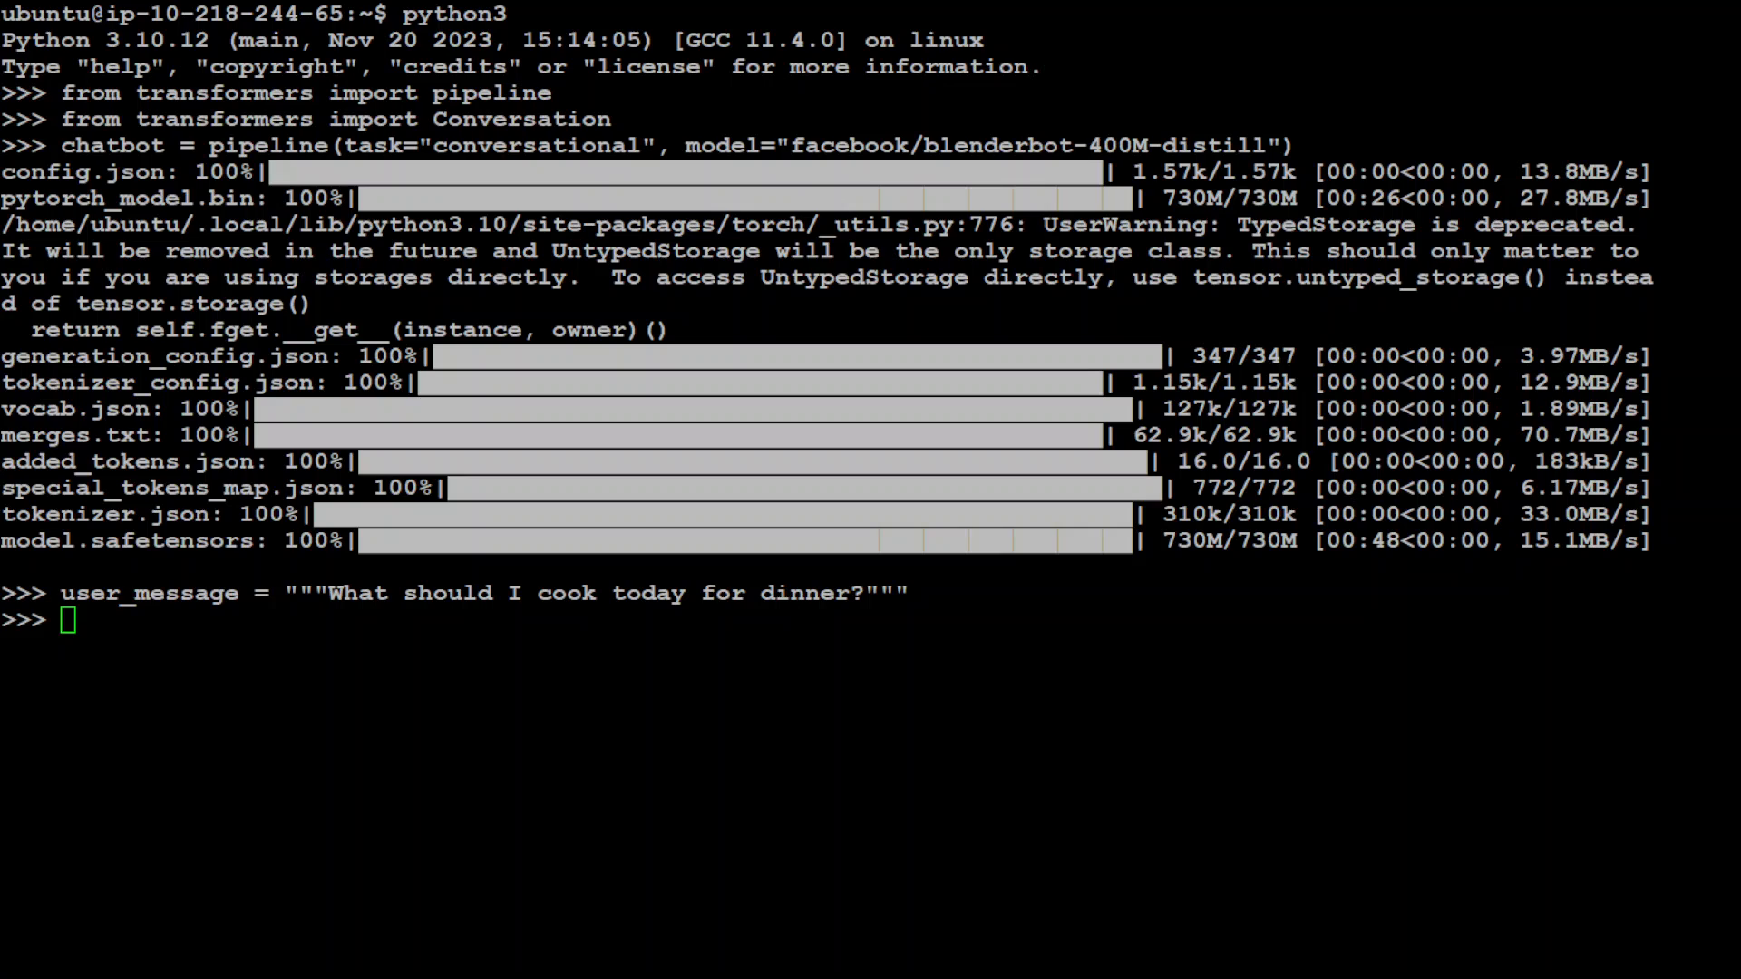
pyautogui.write('conversation = Conversation(user_message)')
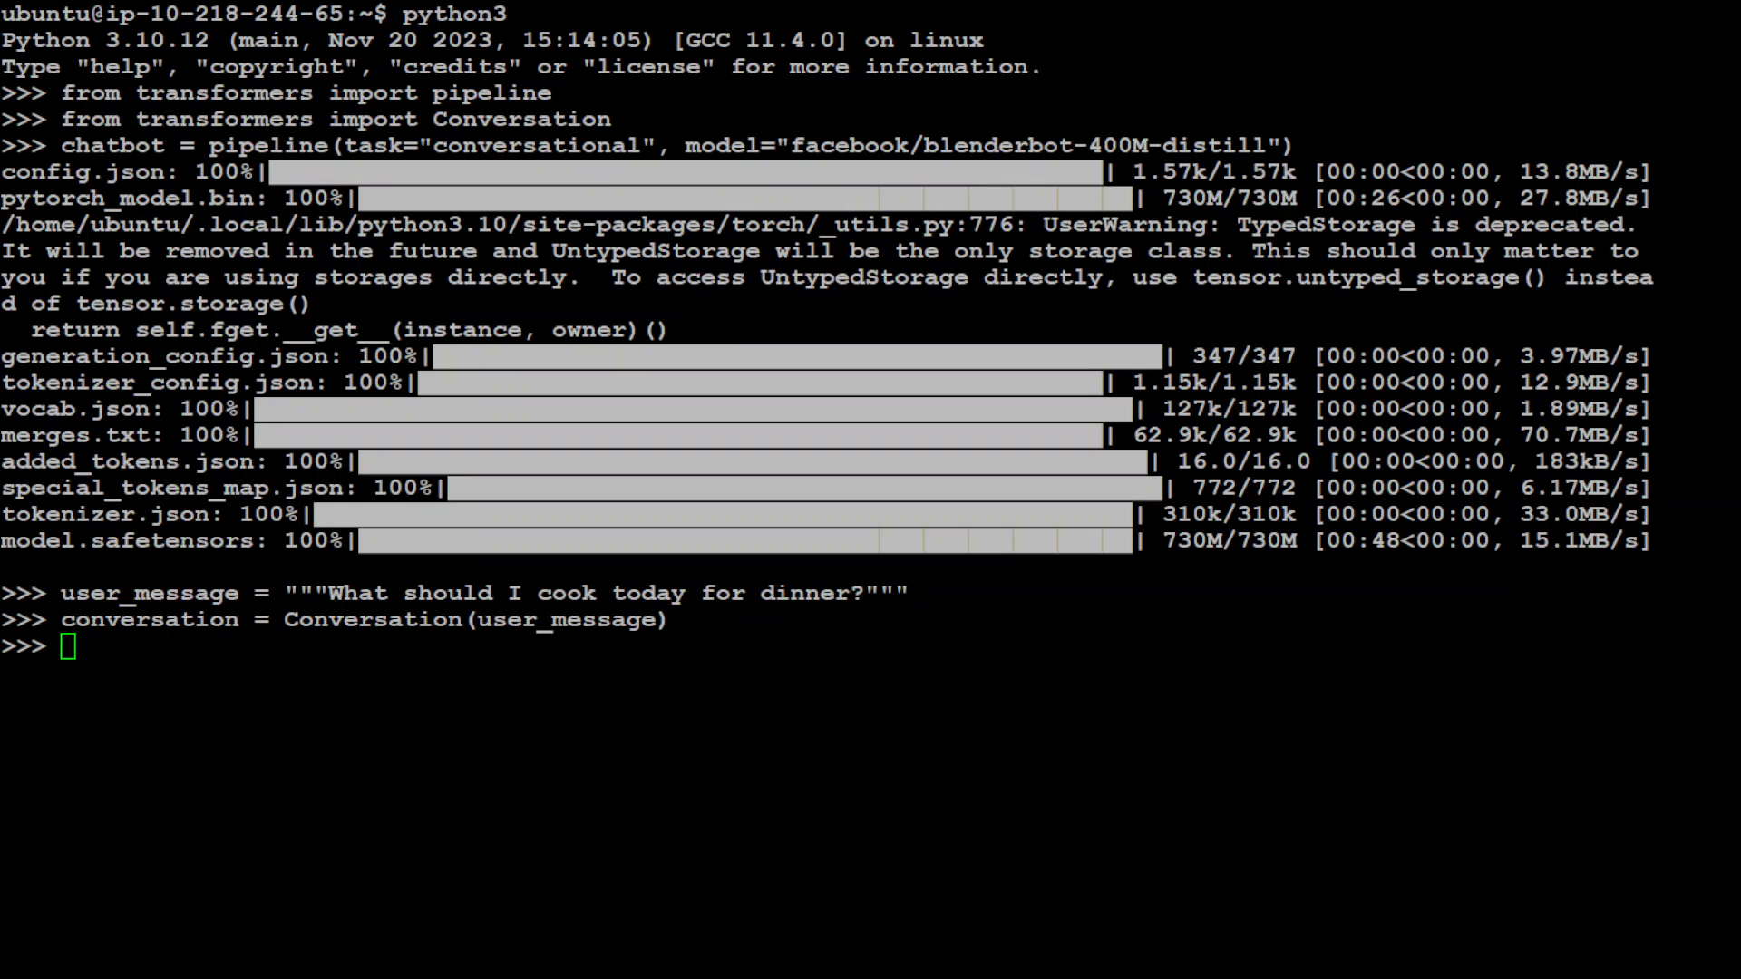
pyautogui.write('conversation = chatbot(conversation)')
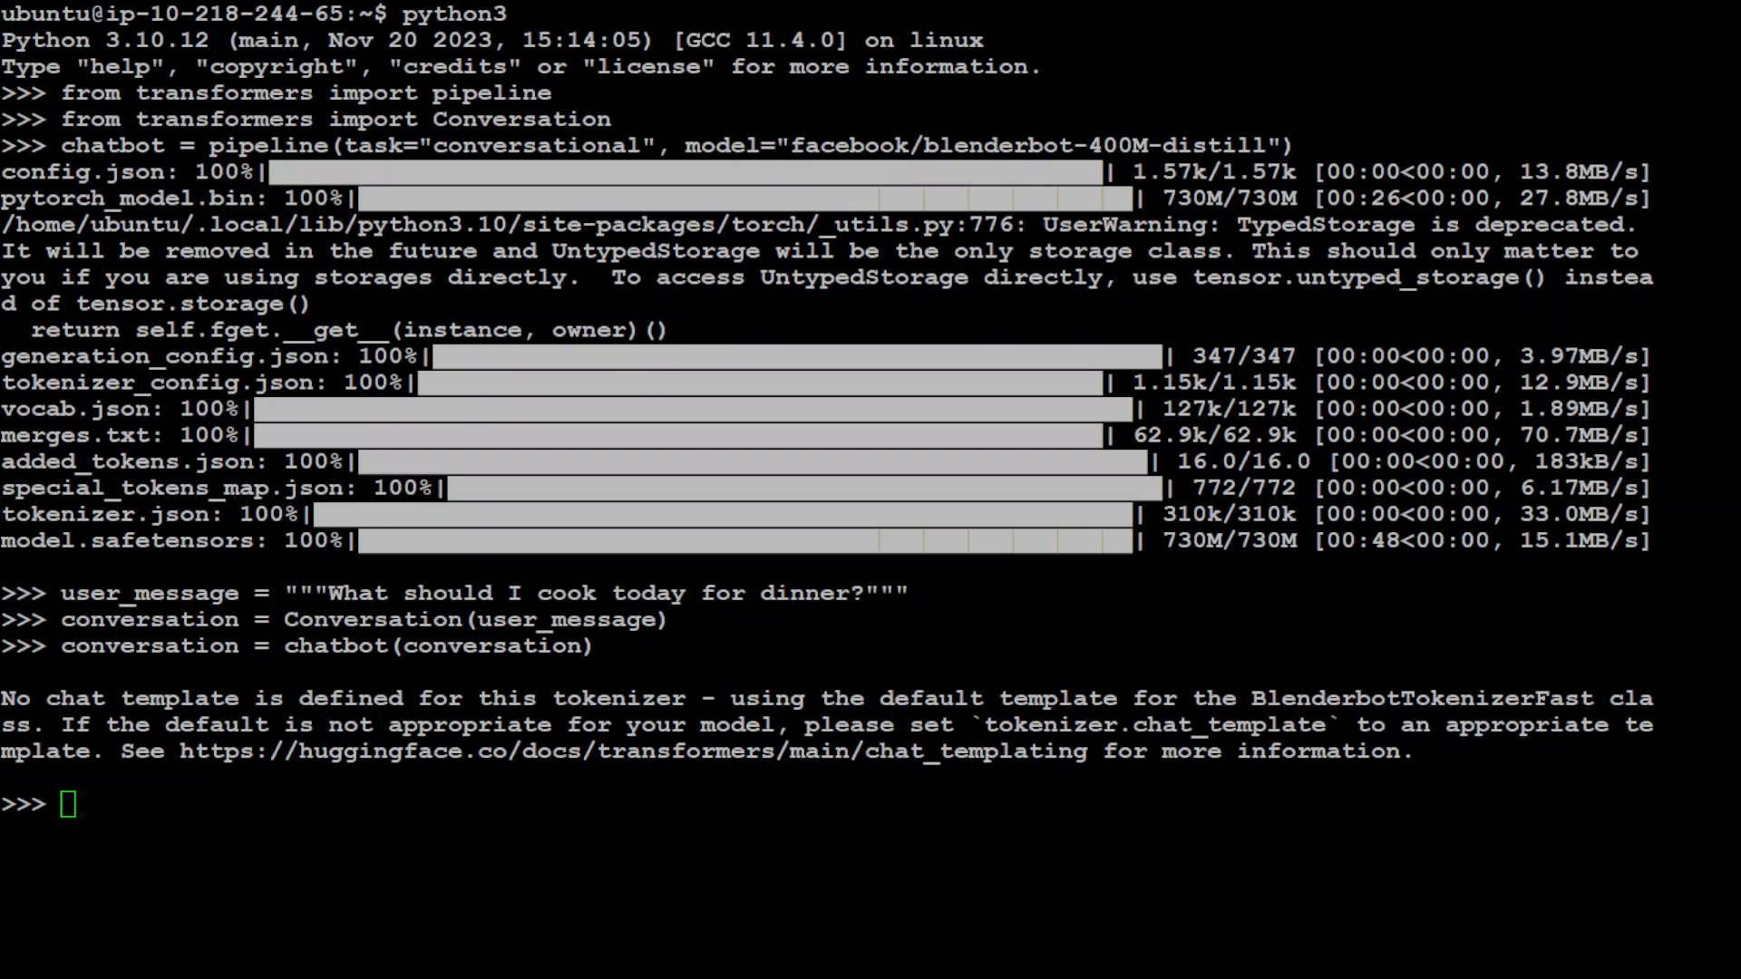
# Print the conversation to show the chatbot's Chicken Alfredo reply
pyautogui.write('print')
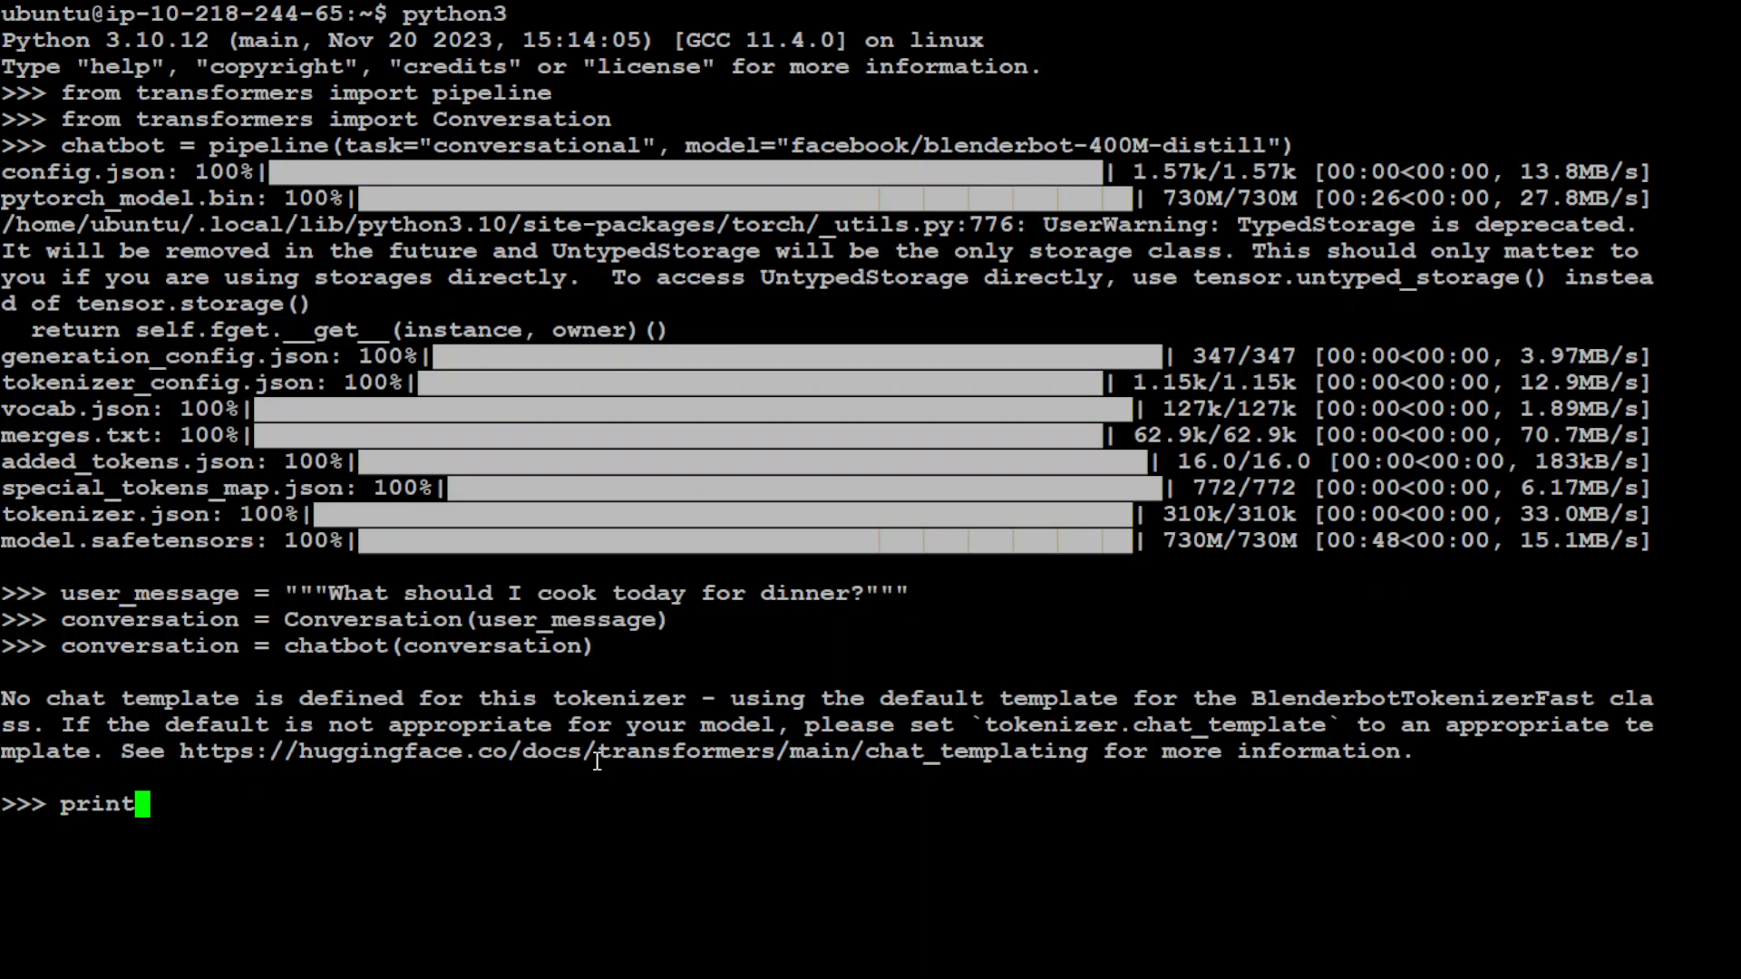
pyautogui.write('(convers')
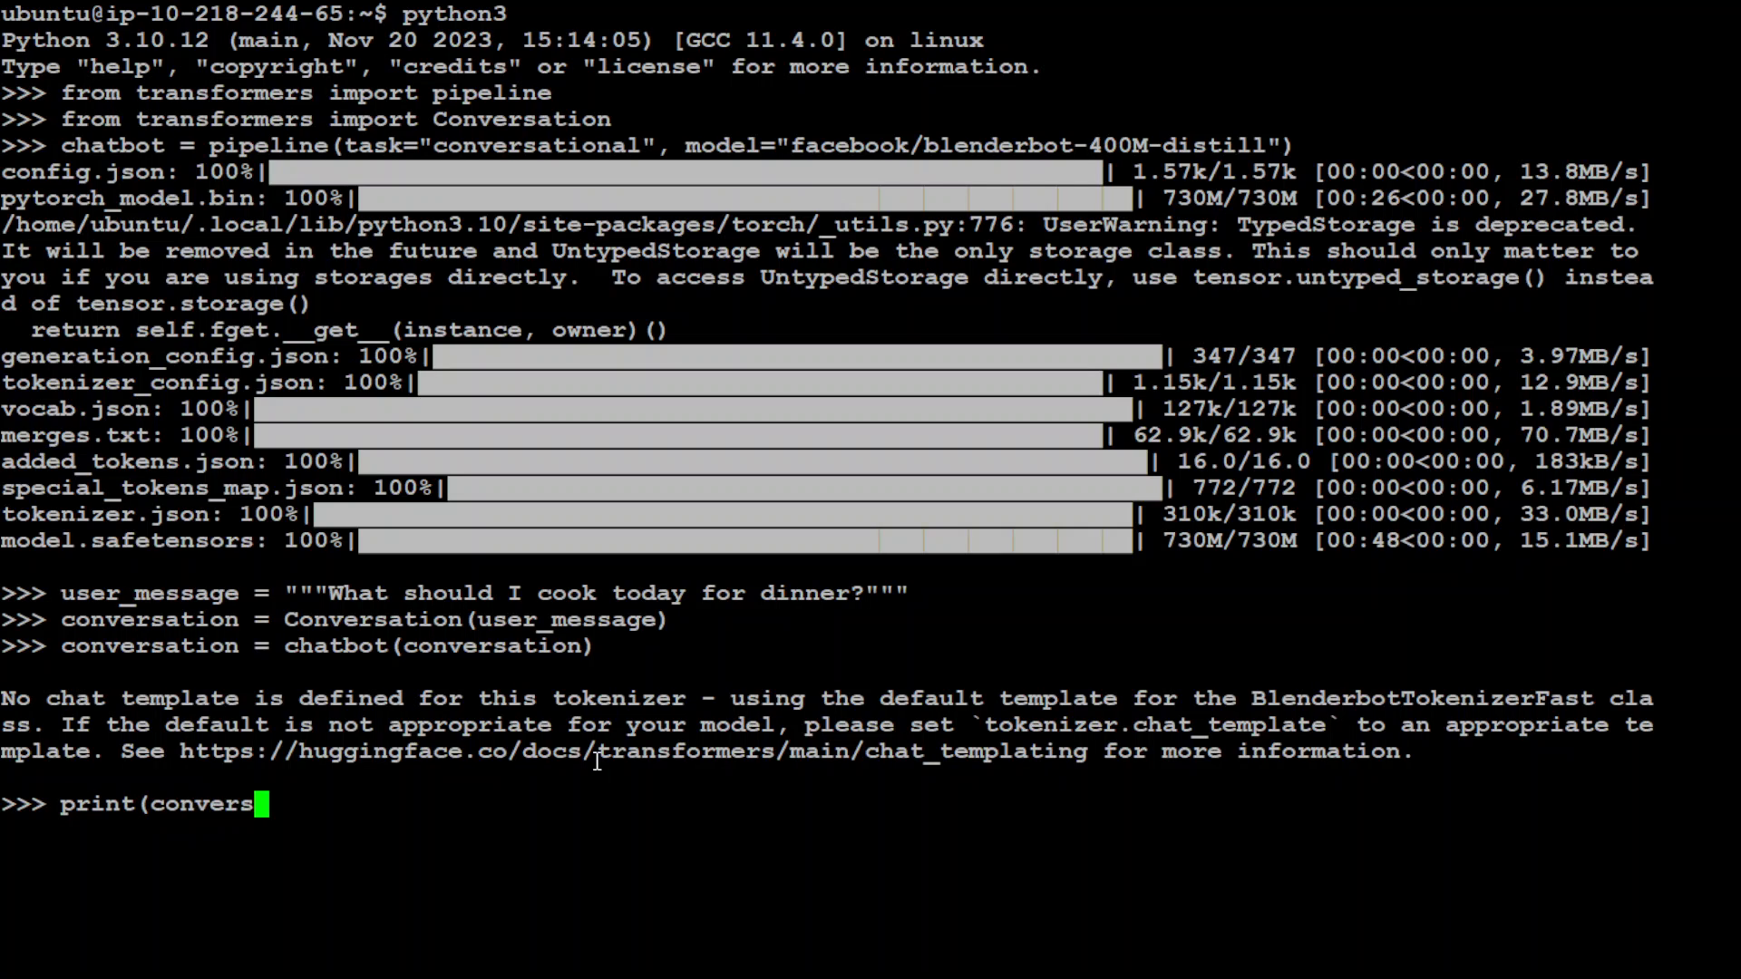
pyautogui.write('ation)')
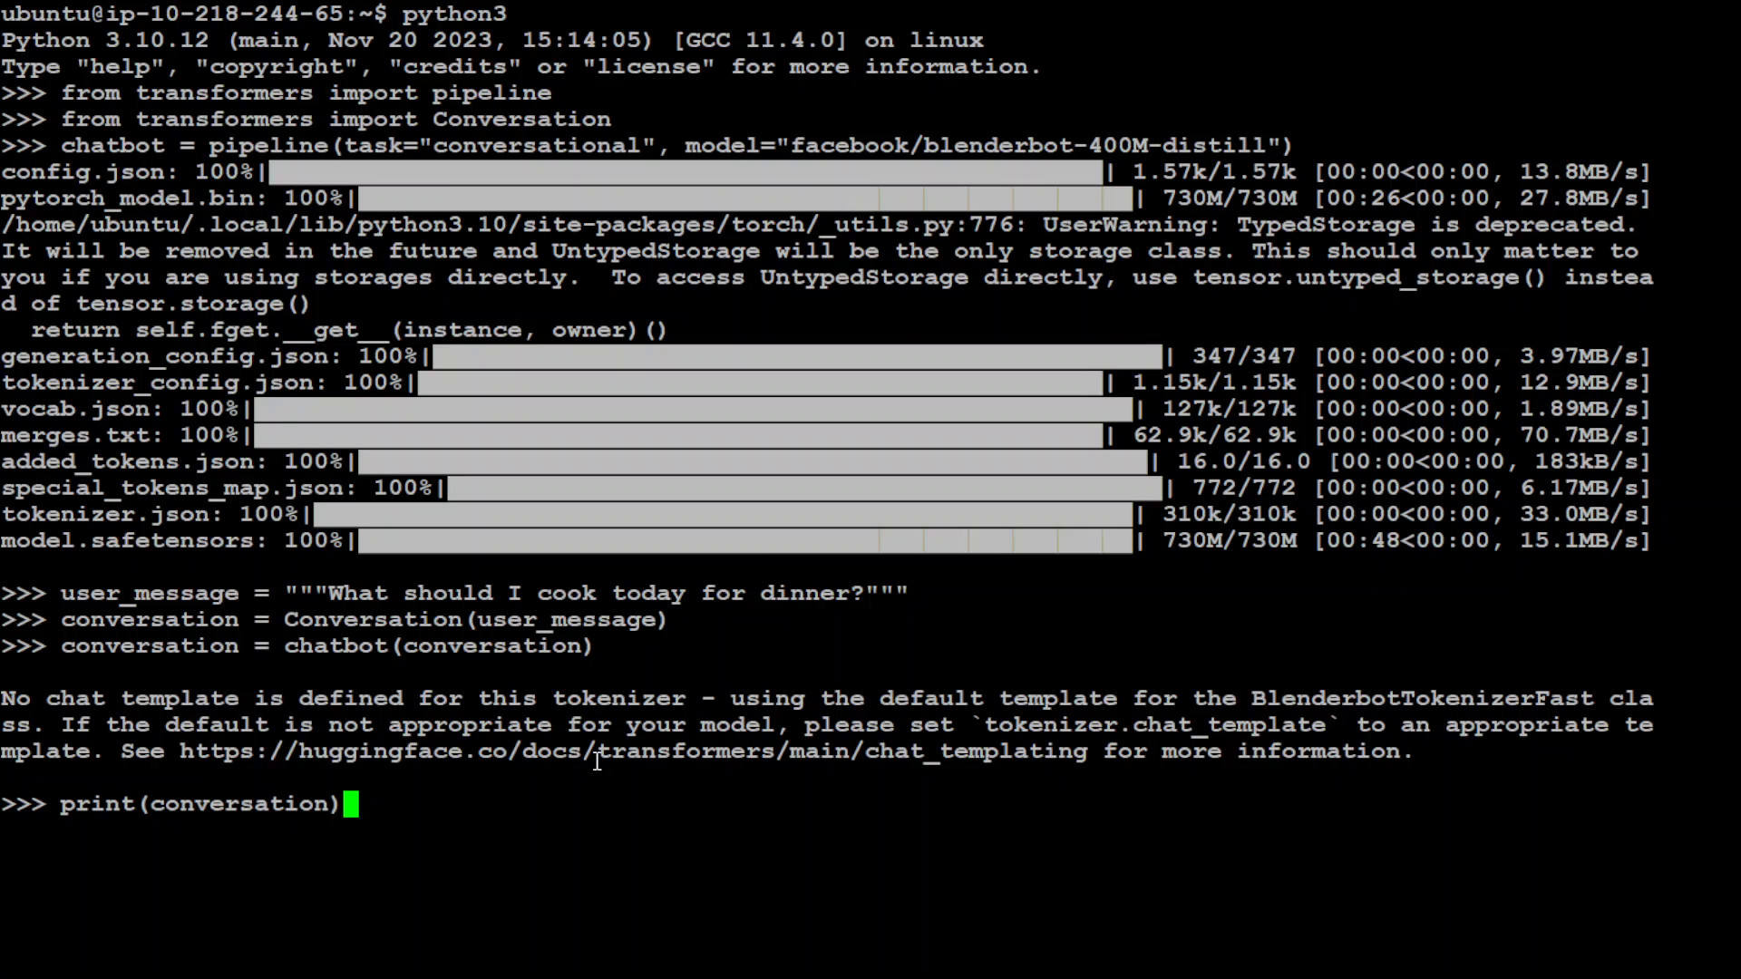
pyautogui.press('Return')
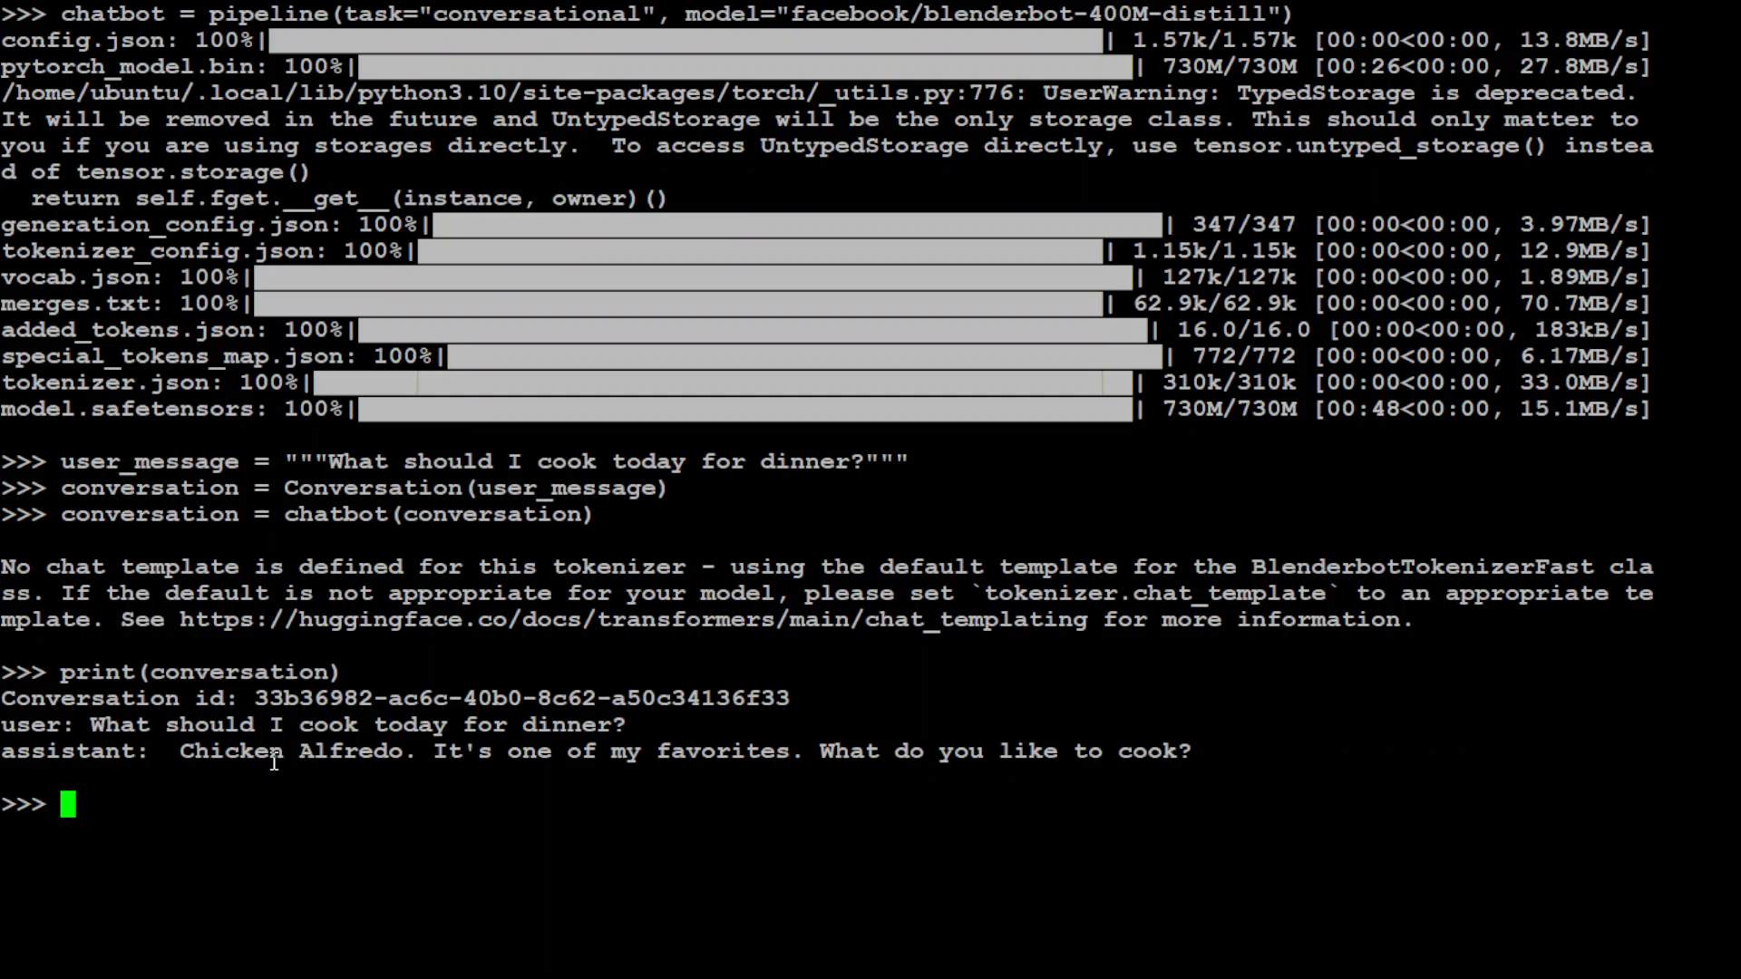
pyautogui.moveTo(1347, 764)
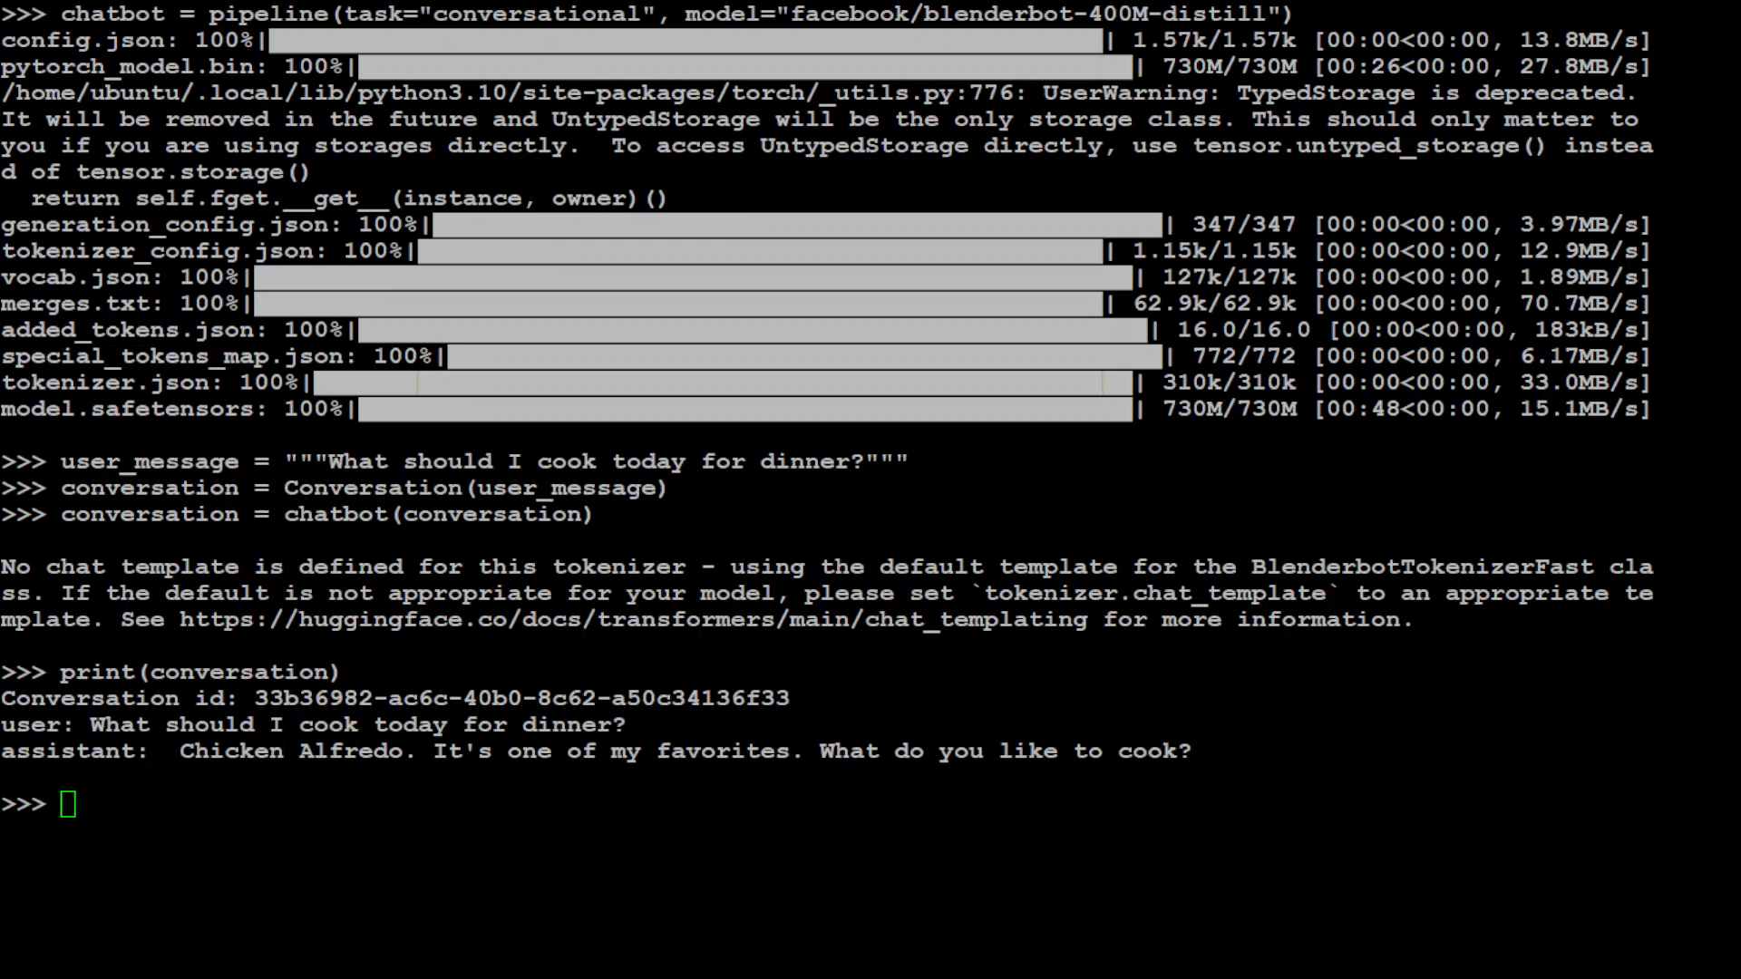
# Add the user message "What else do you suggest?", rerun the chatbot, then begin adding a dessert question
pyautogui.write('conversation.add_message({"role": "user","content": """What else do you suggest?"""})')
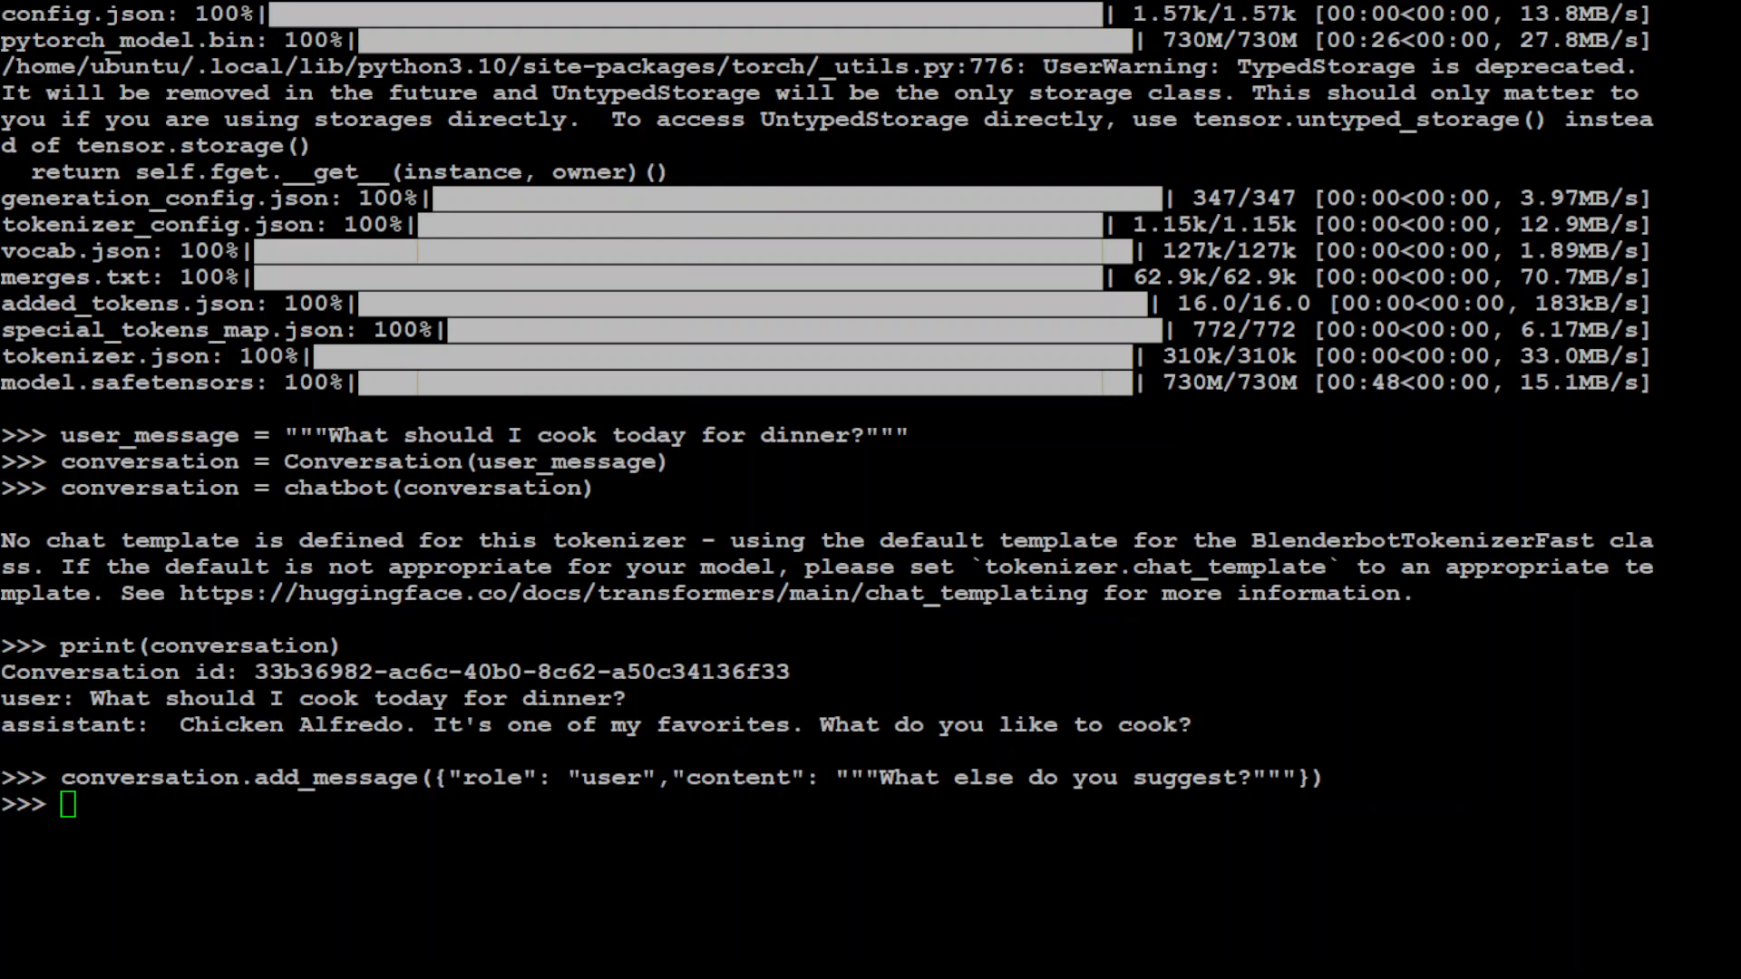
pyautogui.write('conversation = chatbot(conversation)')
pyautogui.write('print(conversation)')
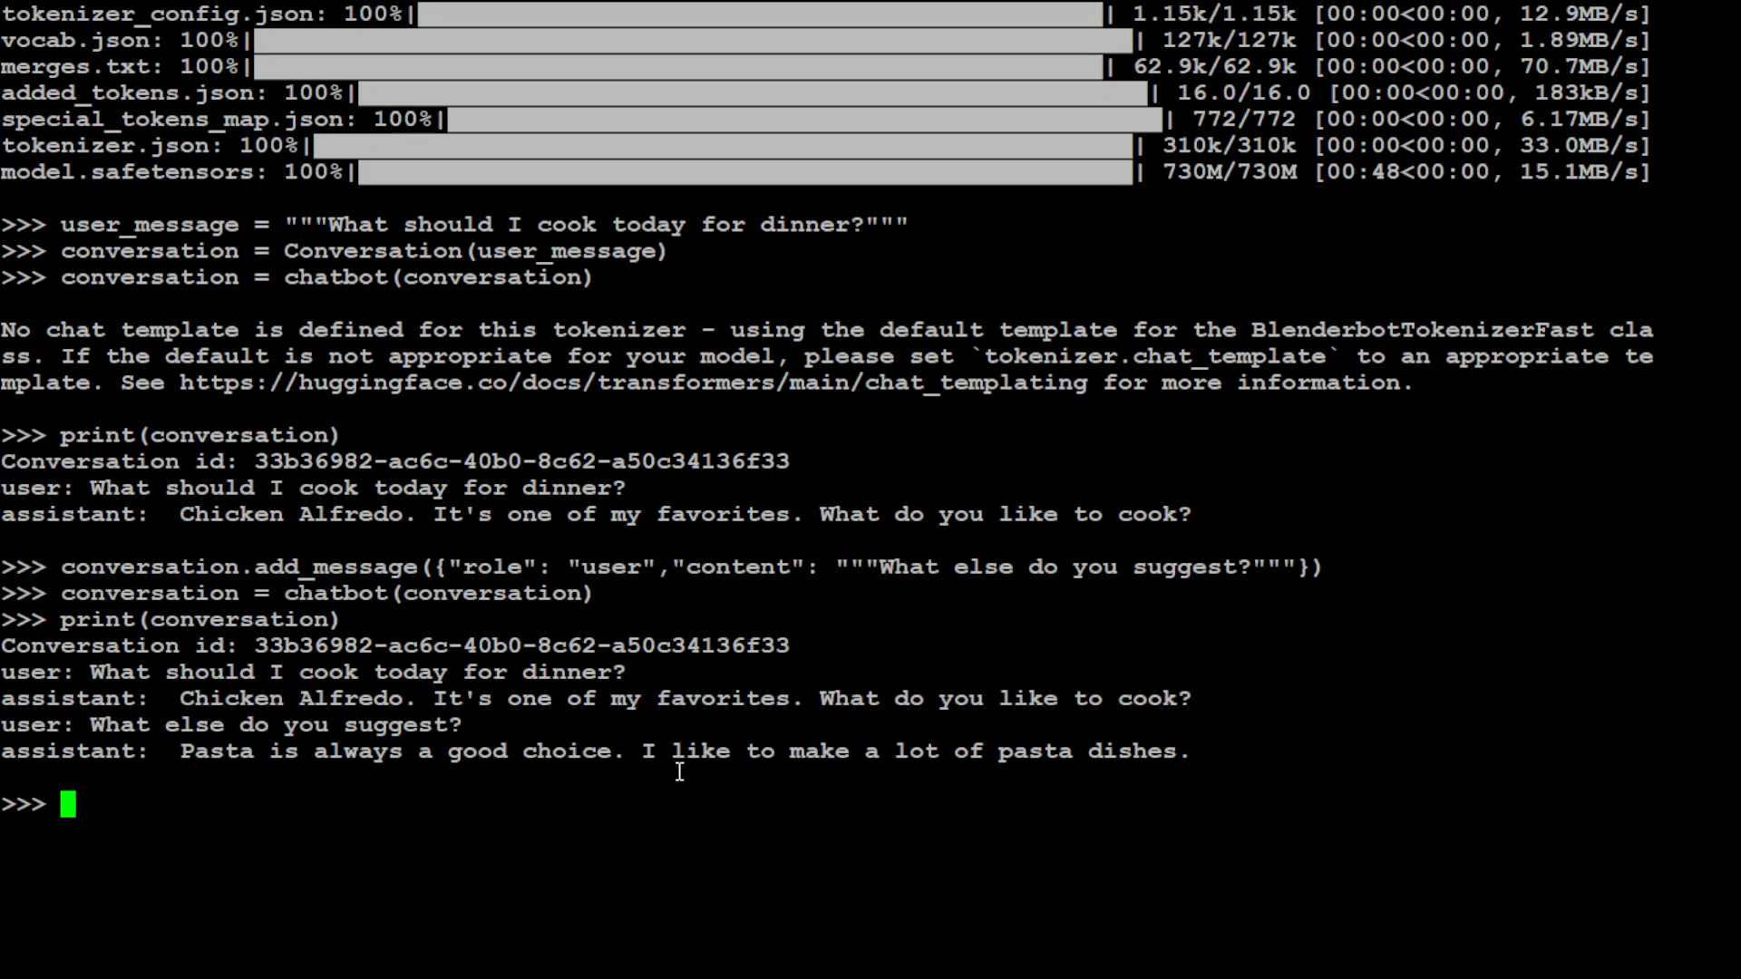
pyautogui.moveTo(1264, 771)
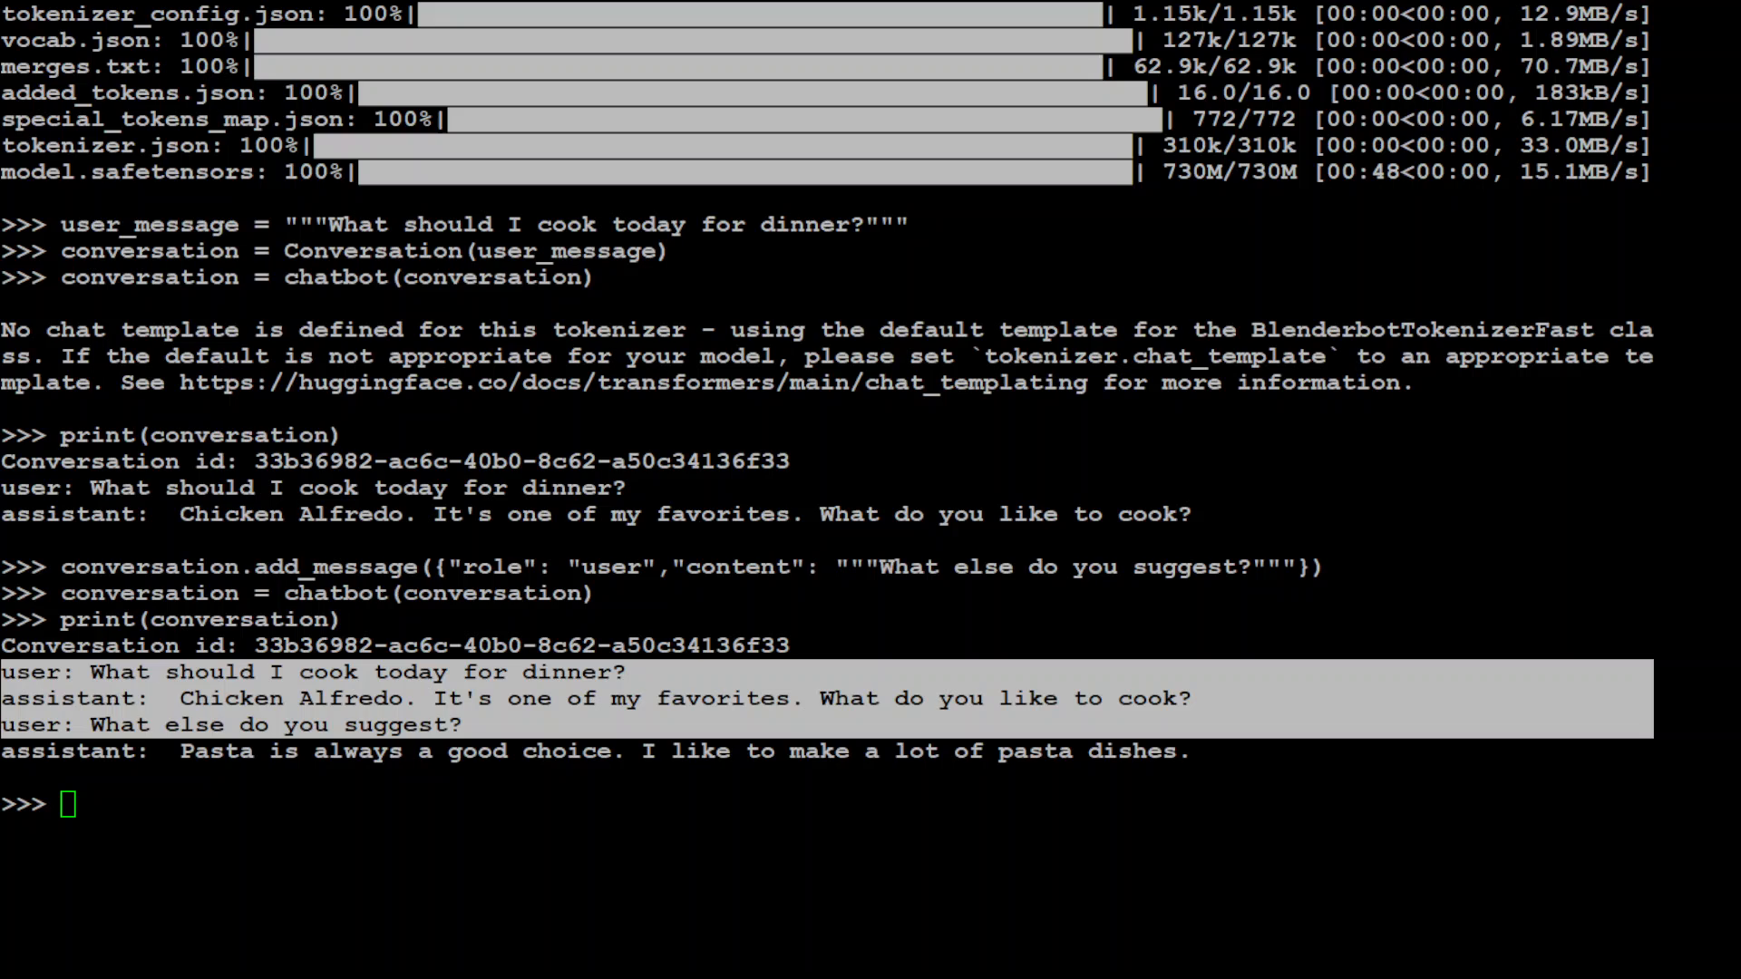
pyautogui.write('conversation.add_message({"role": "user","content": """Do you suggest any desert after dinner?"""})')
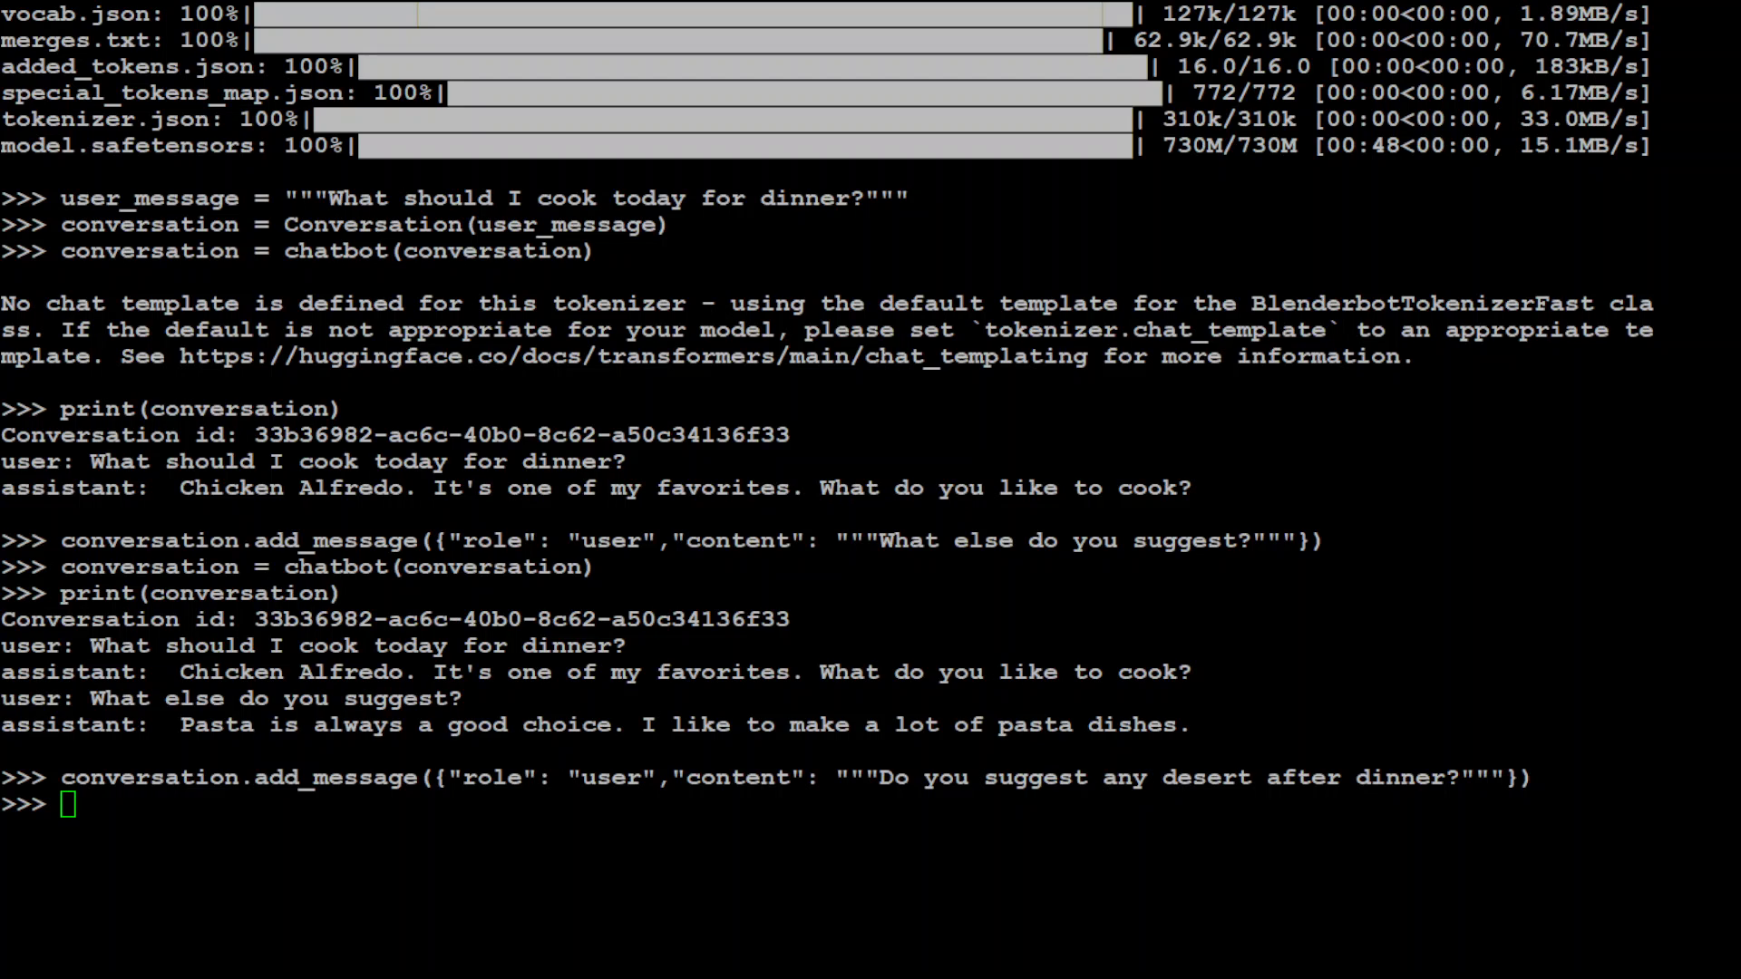
# Run the chatbot on the dessert question, then add "something very sweet and cold?" and run it again
pyautogui.write('conversation = chatbot(conversation)')
pyautogui.write('print(conversation')
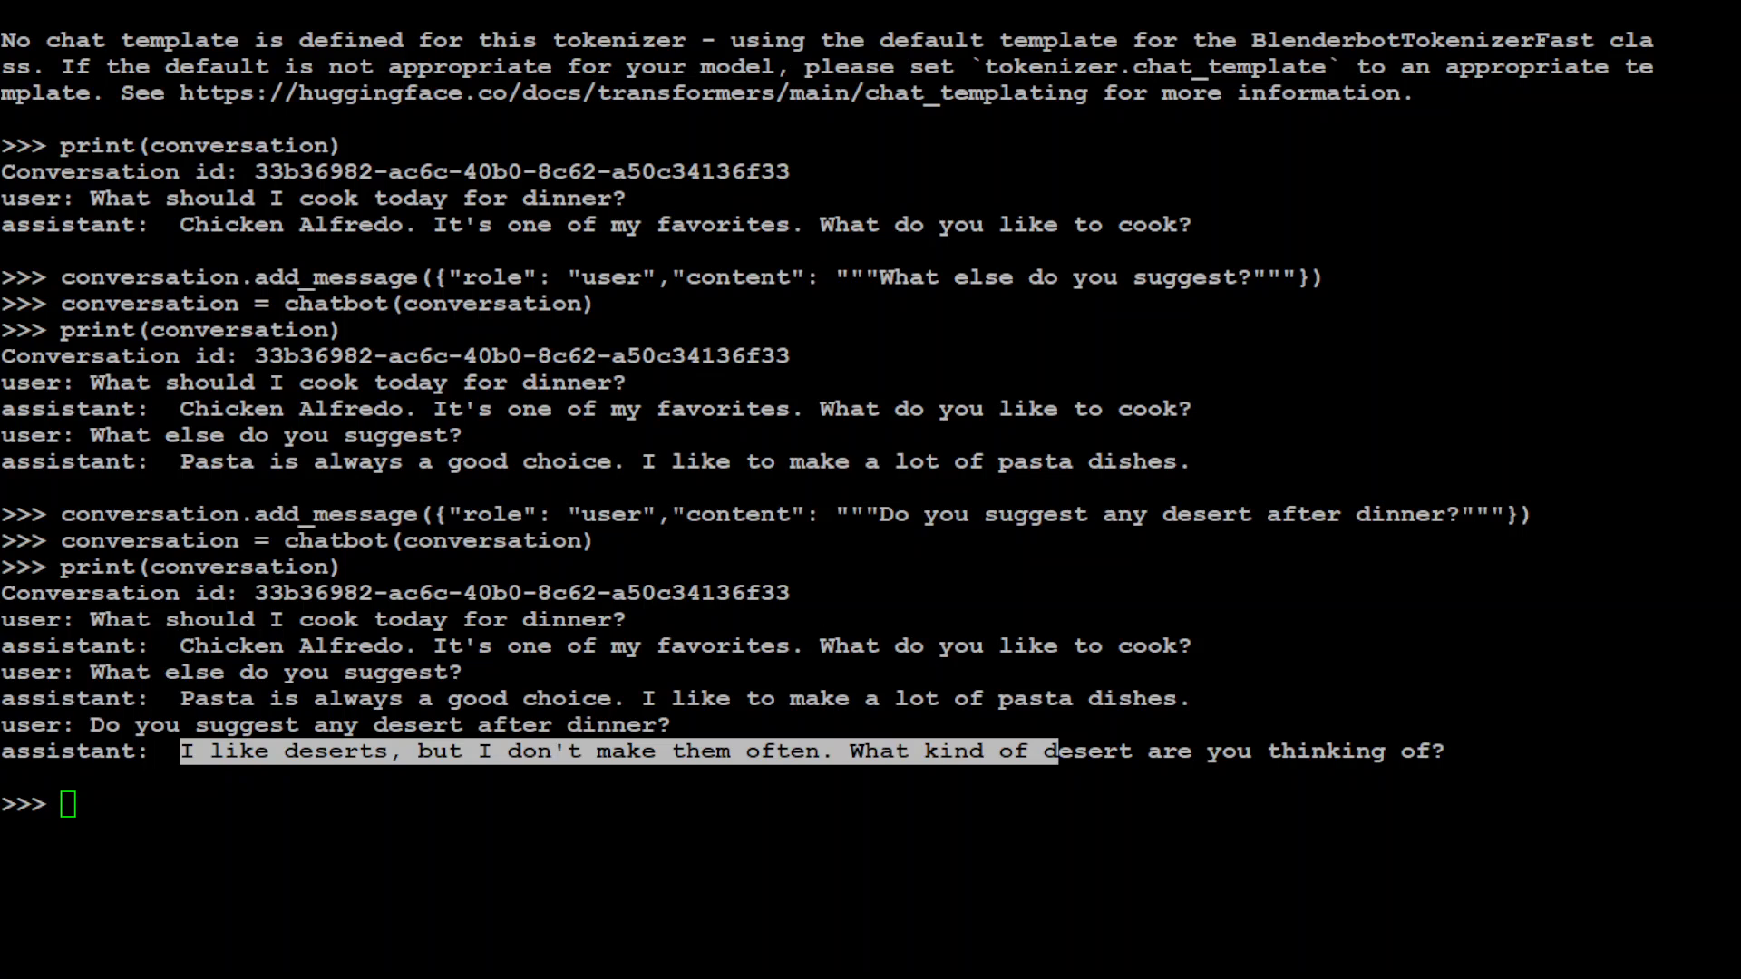
pyautogui.write('conversation.add_message({"role": "user","content": """something very sweet and cold?"""})')
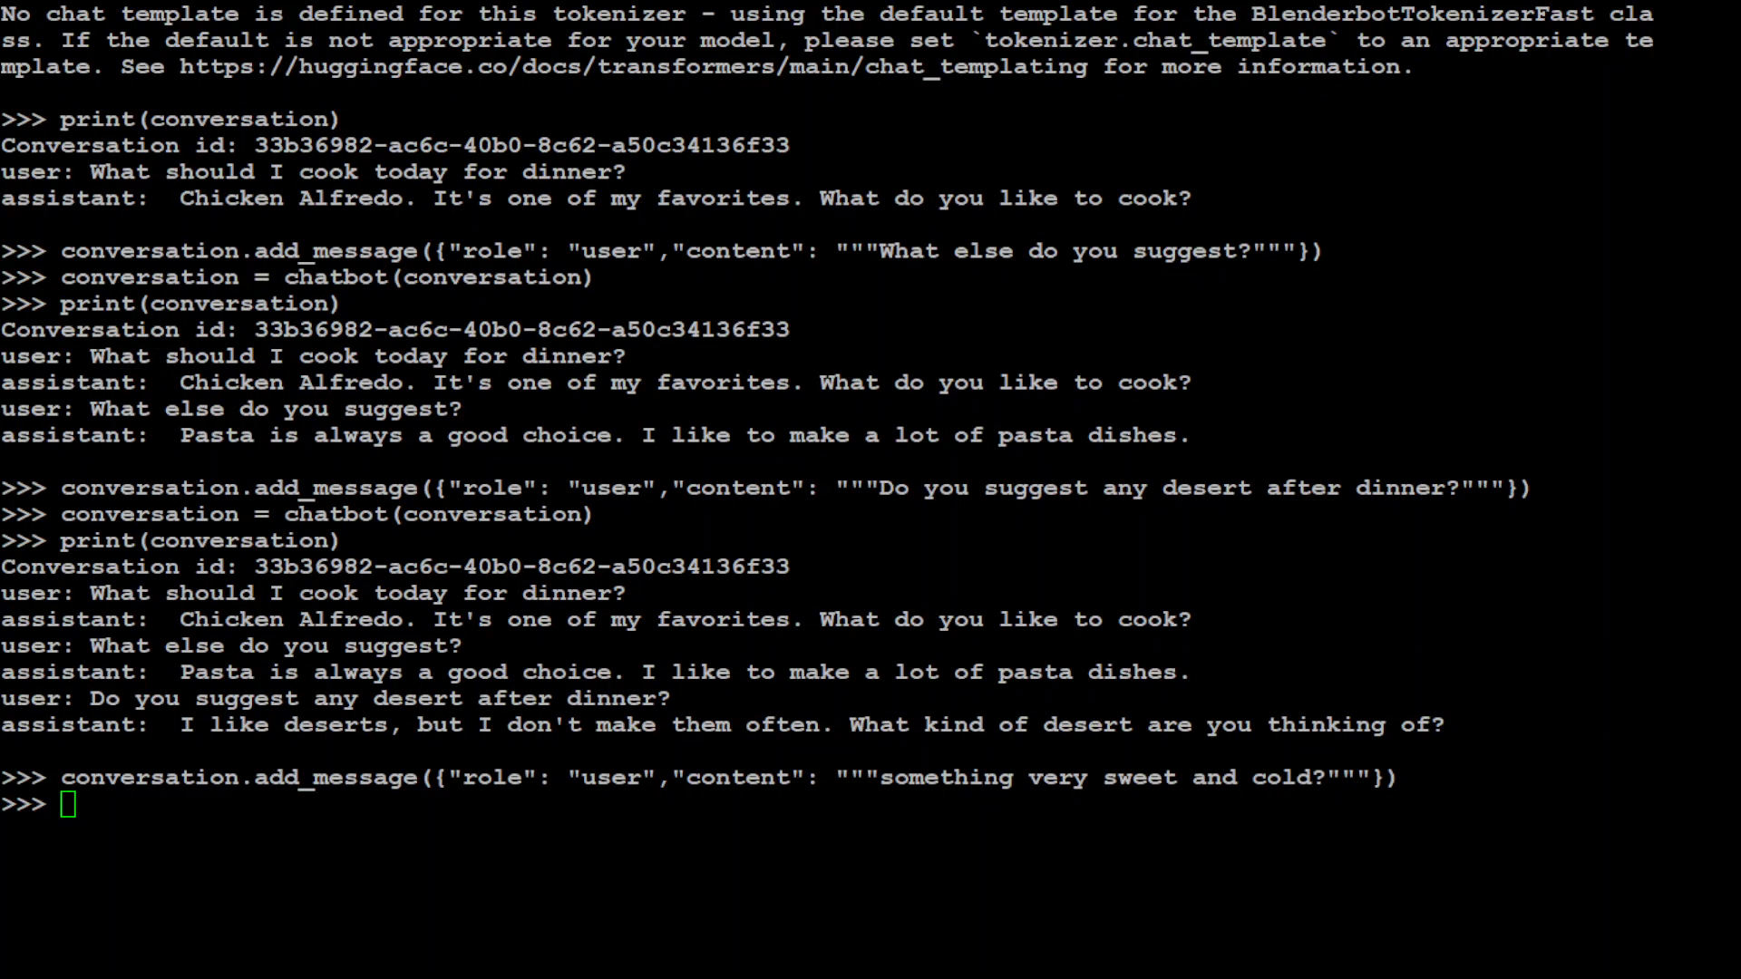
pyautogui.write('conversation = chatbot(conversation)')
pyautogui.write('print(conversation)')
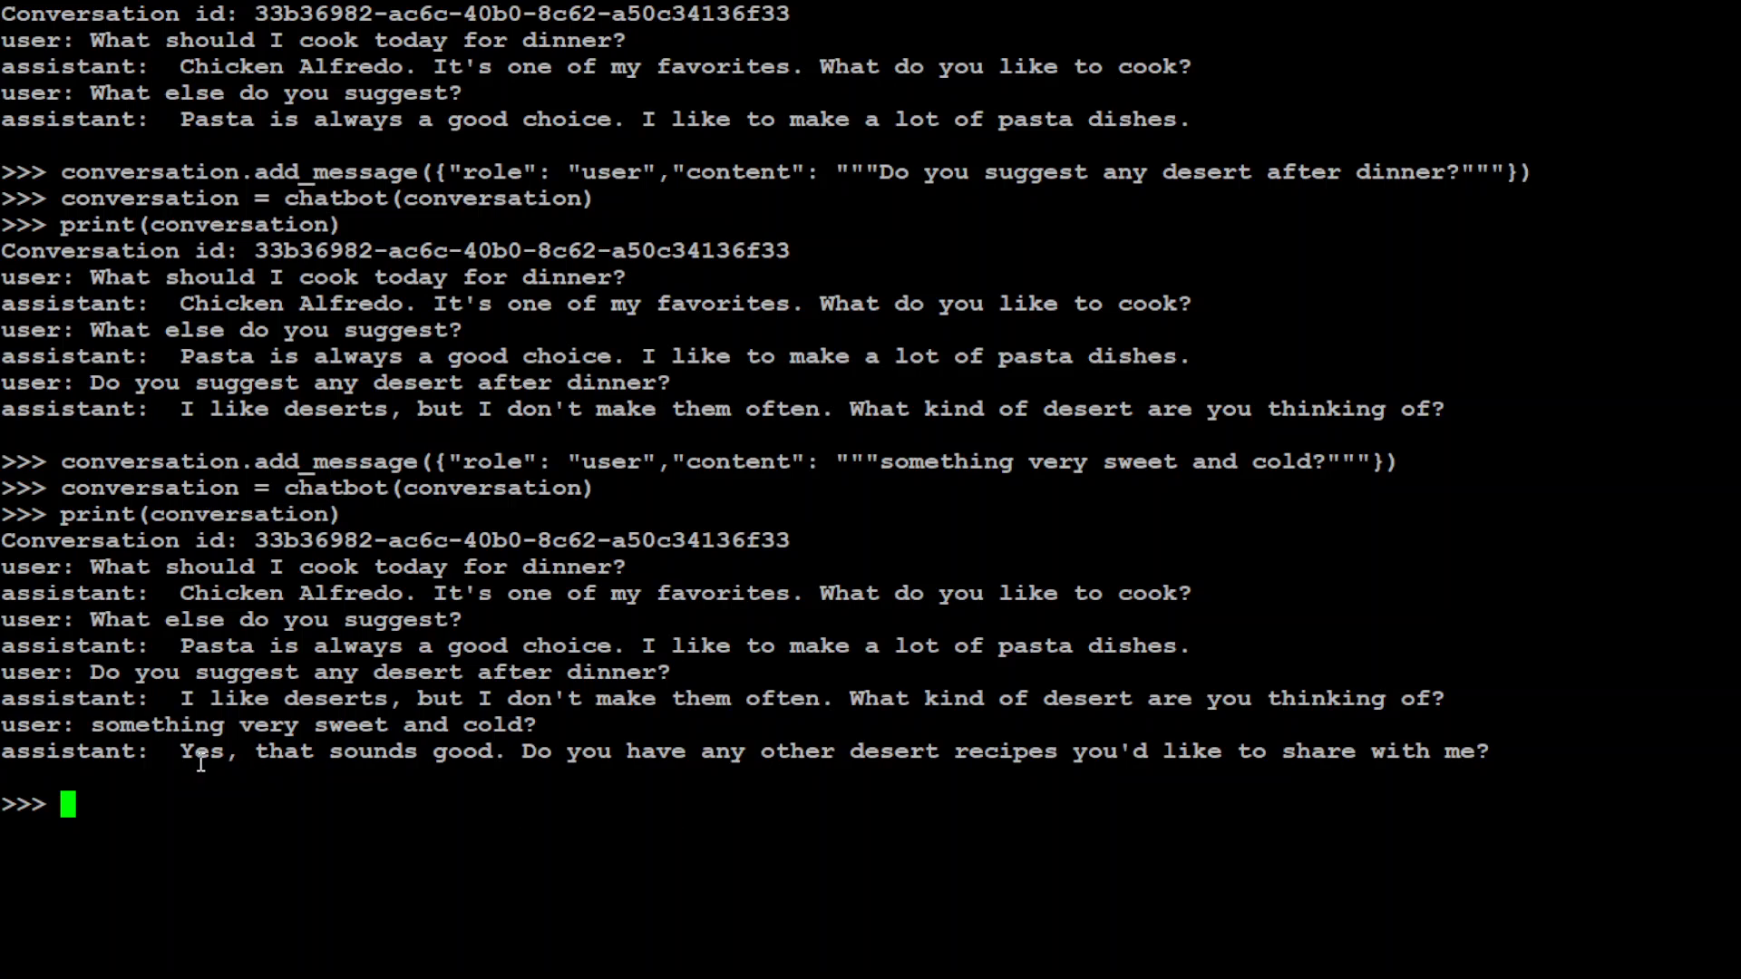
pyautogui.moveTo(1222, 769)
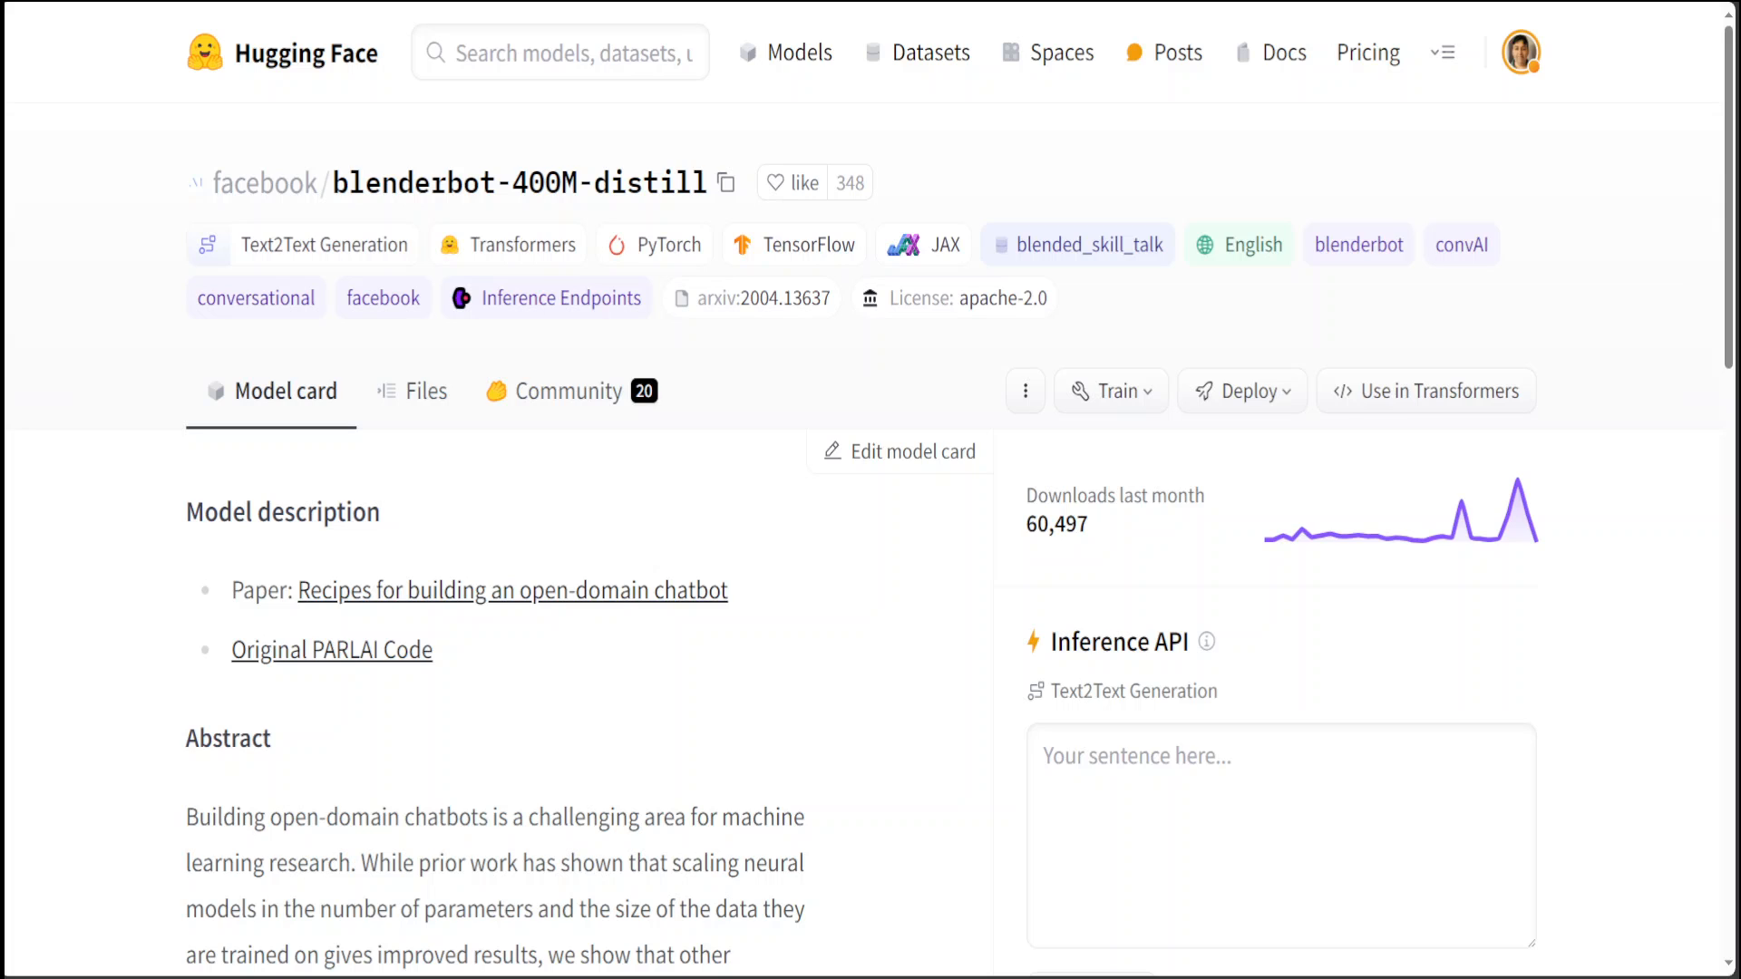
# Return from the blenderbot-400M-distill model page to the Hugging Face home feed
pyautogui.click(283, 53)
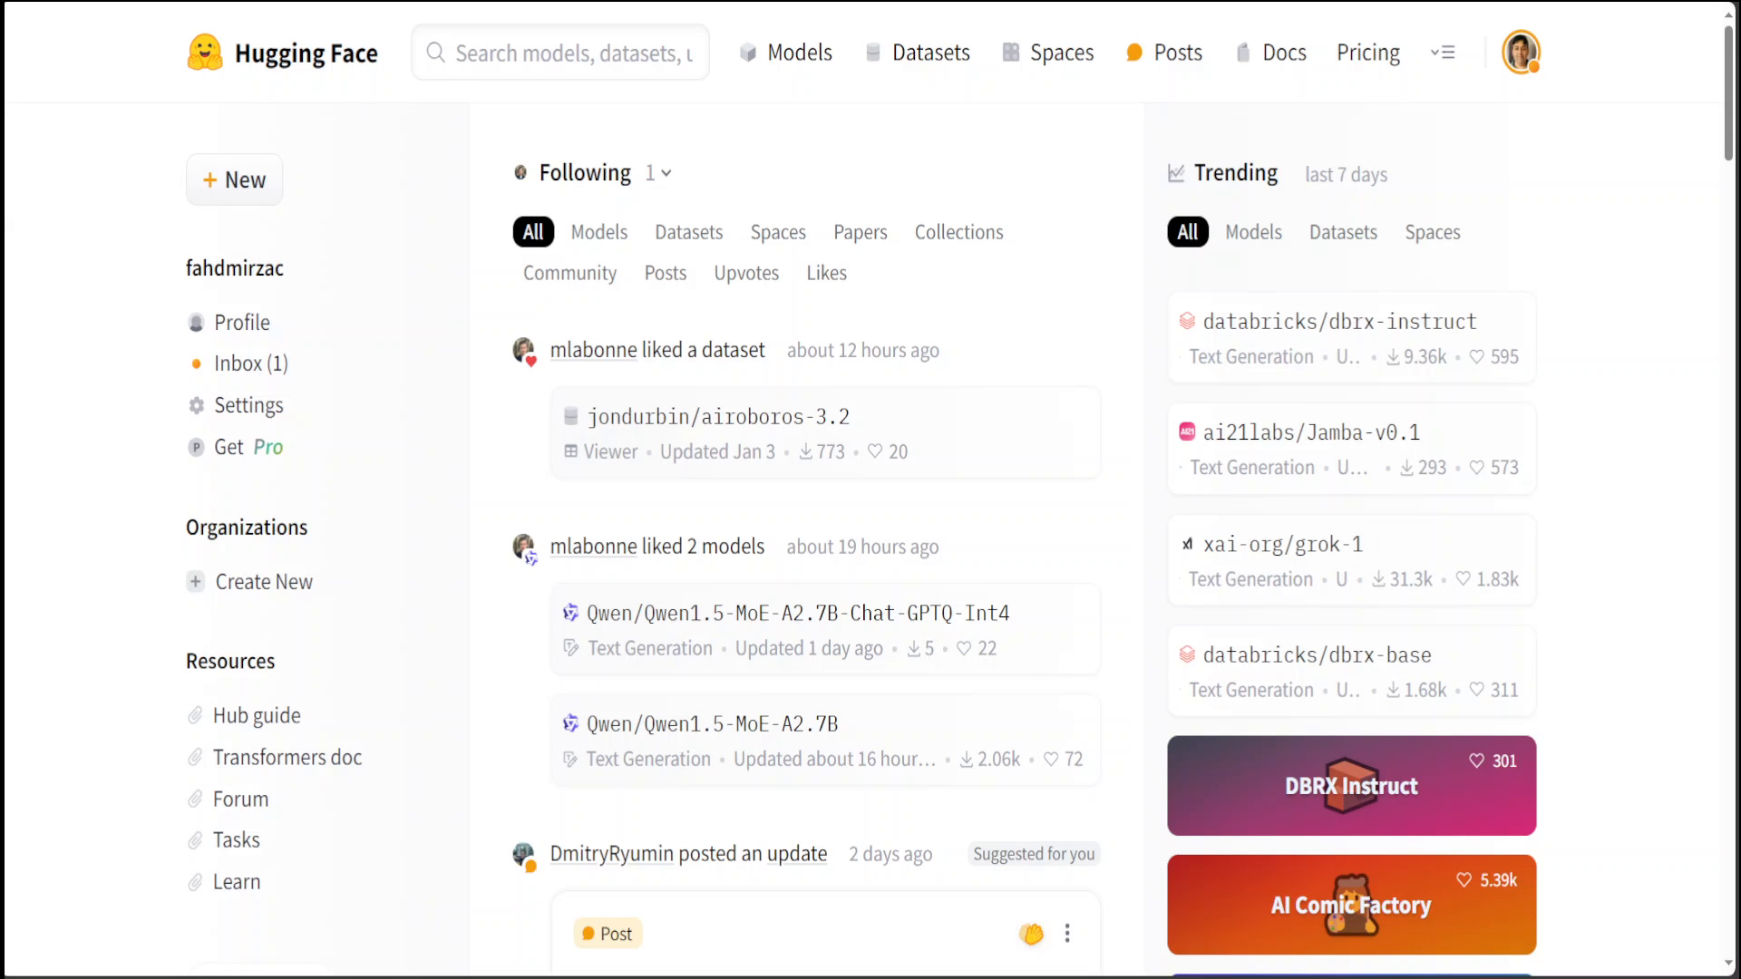